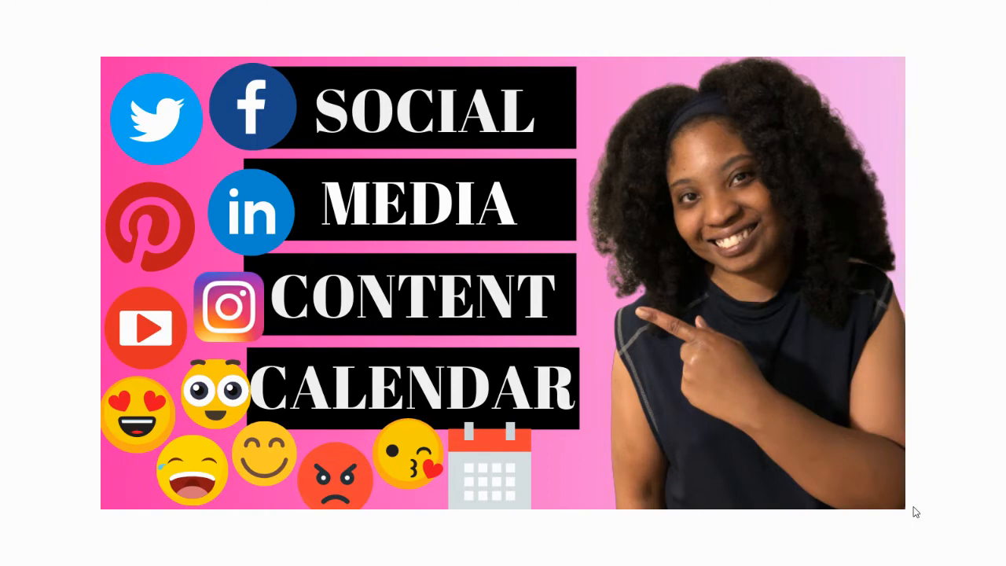
pyautogui.moveTo(965, 534)
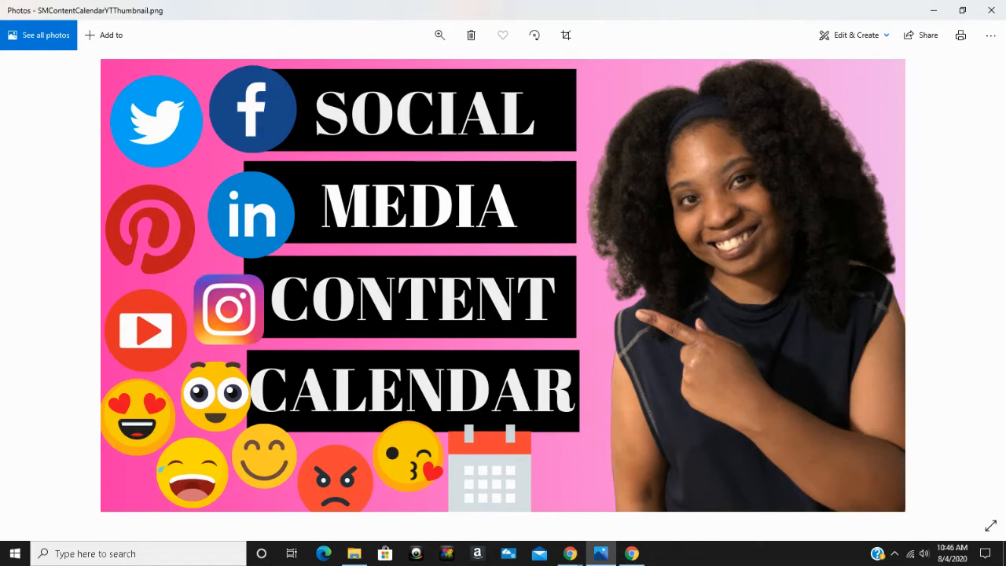
pyautogui.moveTo(566, 550)
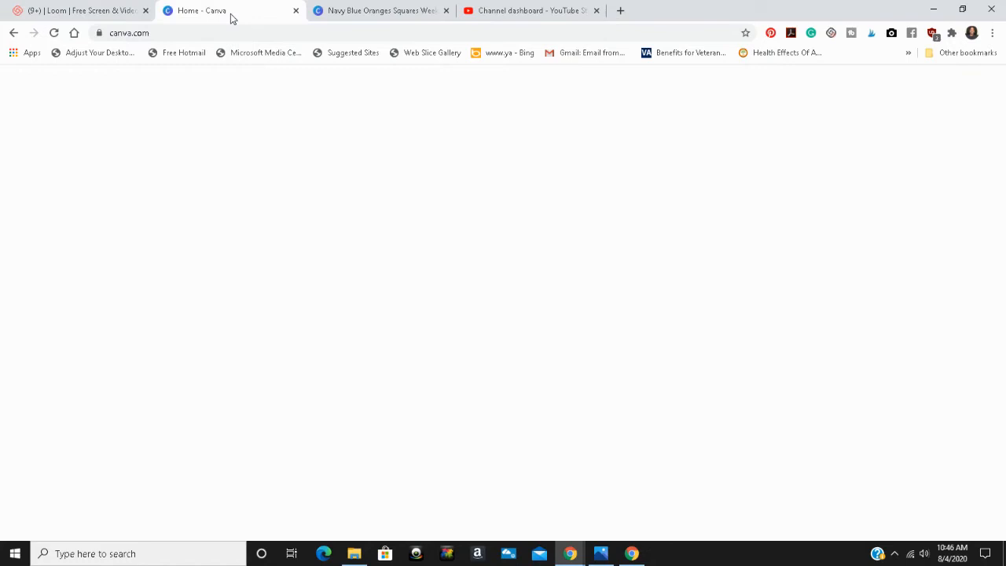
pyautogui.moveTo(474, 293)
pyautogui.write('calendar')
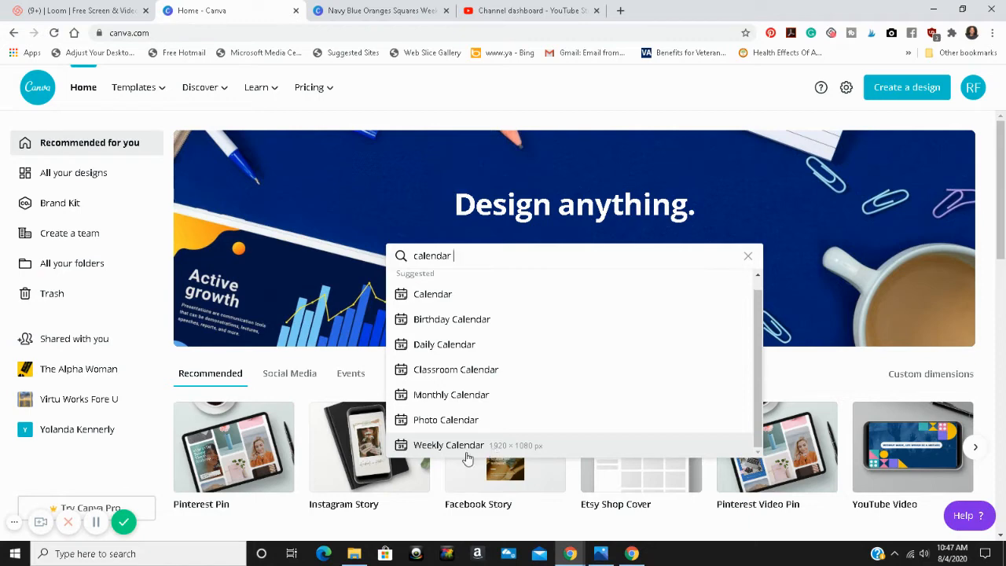
pyautogui.moveTo(380, 10)
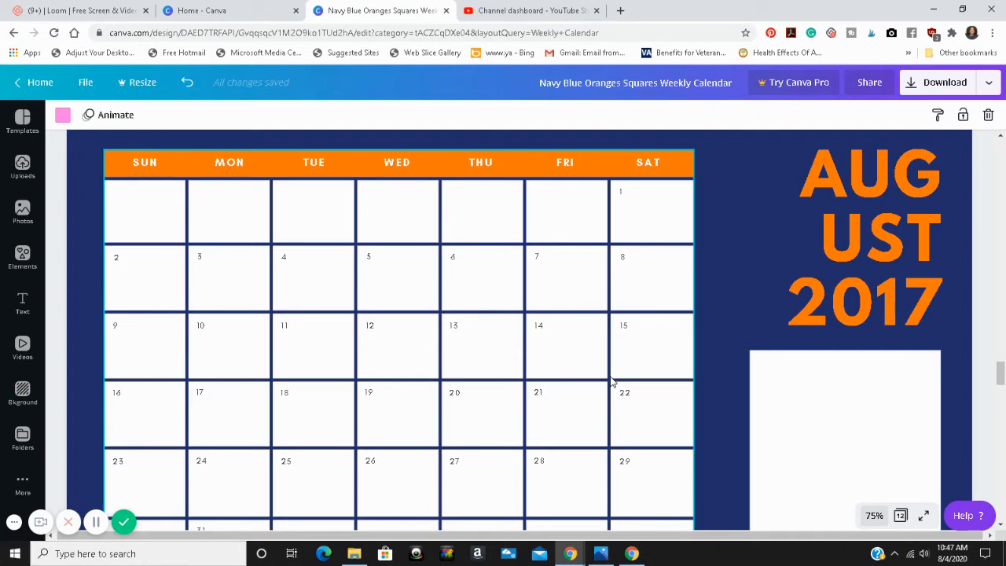
pyautogui.moveTo(129, 201)
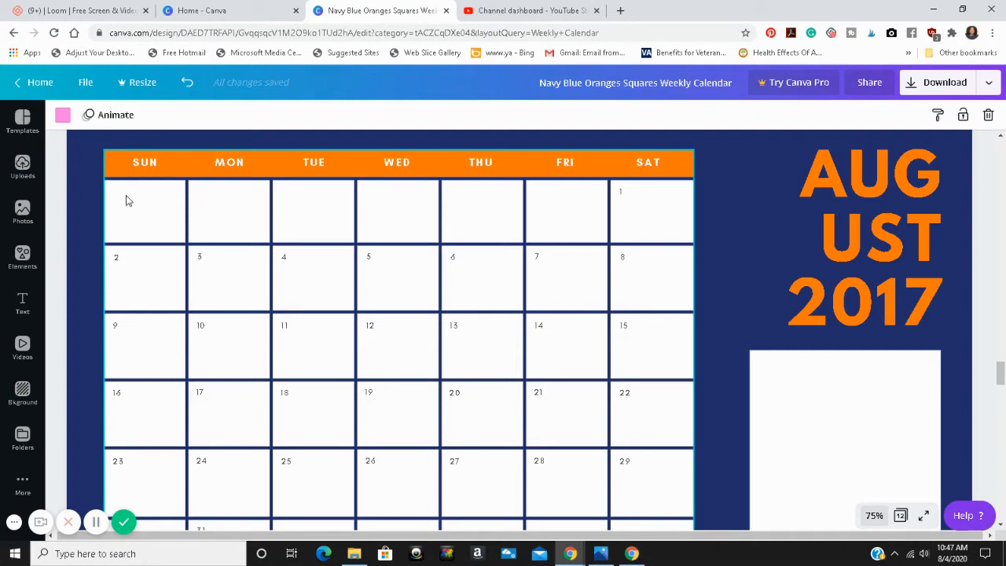
# Scroll through the template's monthly pages down to the August 2017 page
pyautogui.scroll(-3)
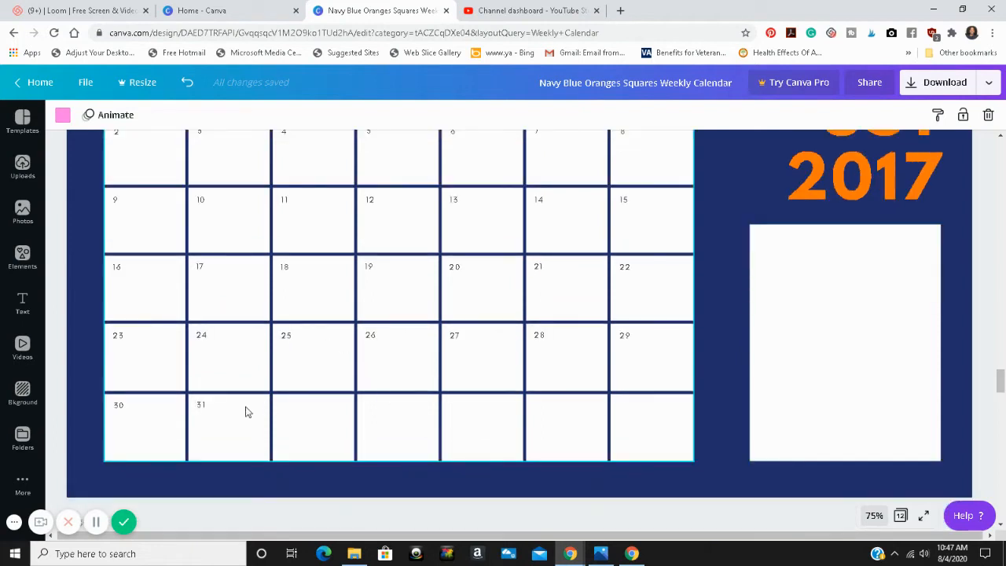
pyautogui.moveTo(420, 425)
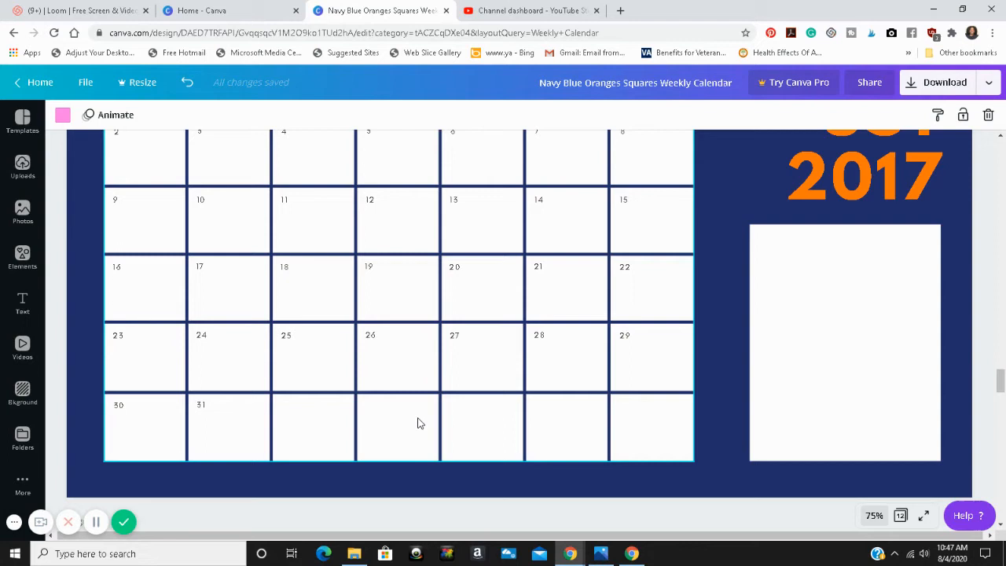
pyautogui.scroll(-3)
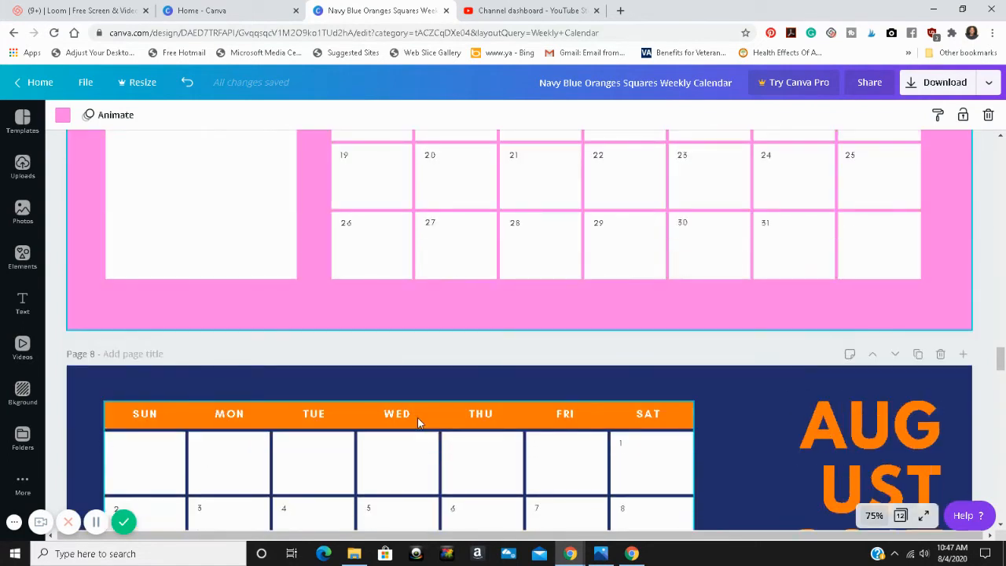
pyautogui.moveTo(768, 484)
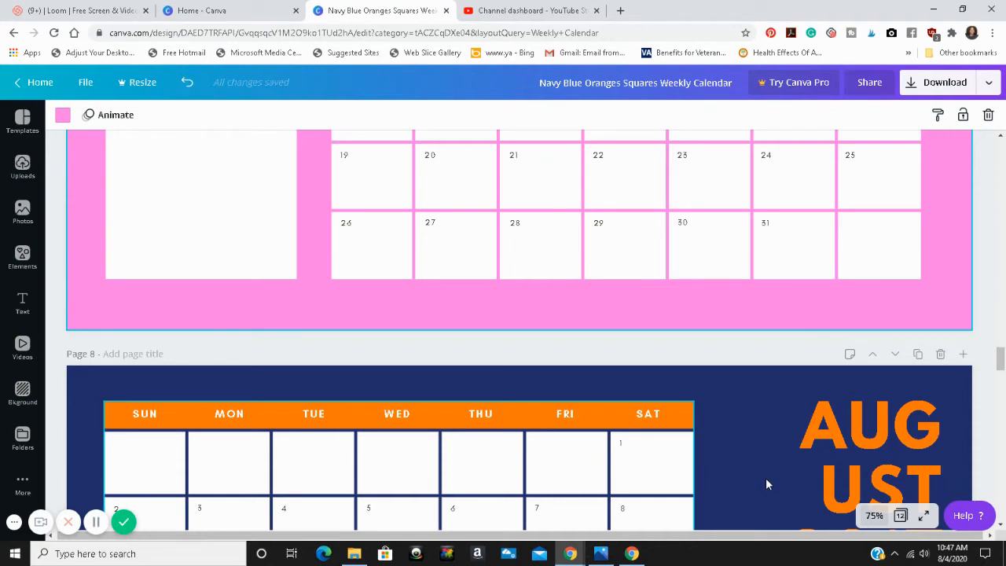
pyautogui.scroll(-3)
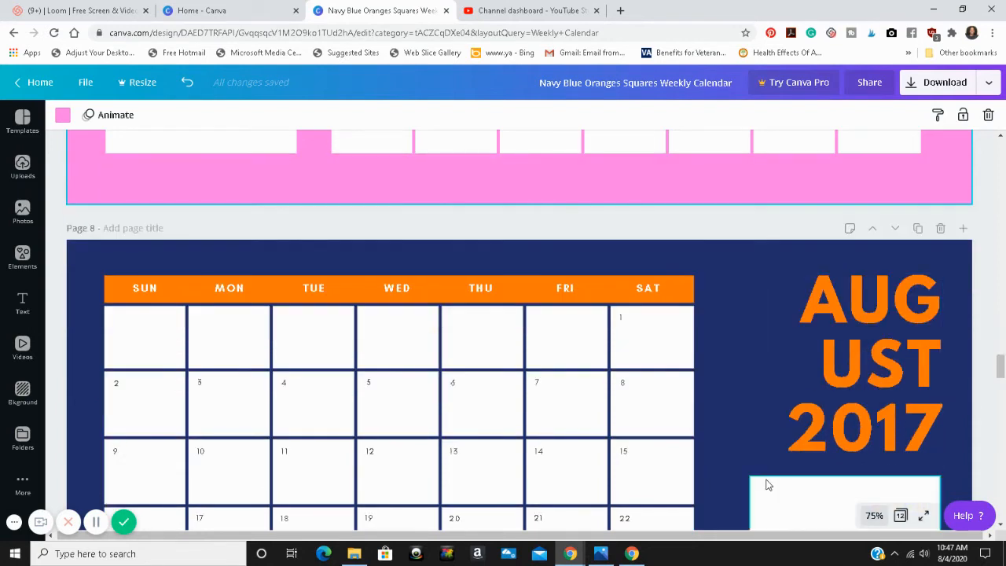
pyautogui.scroll(-3)
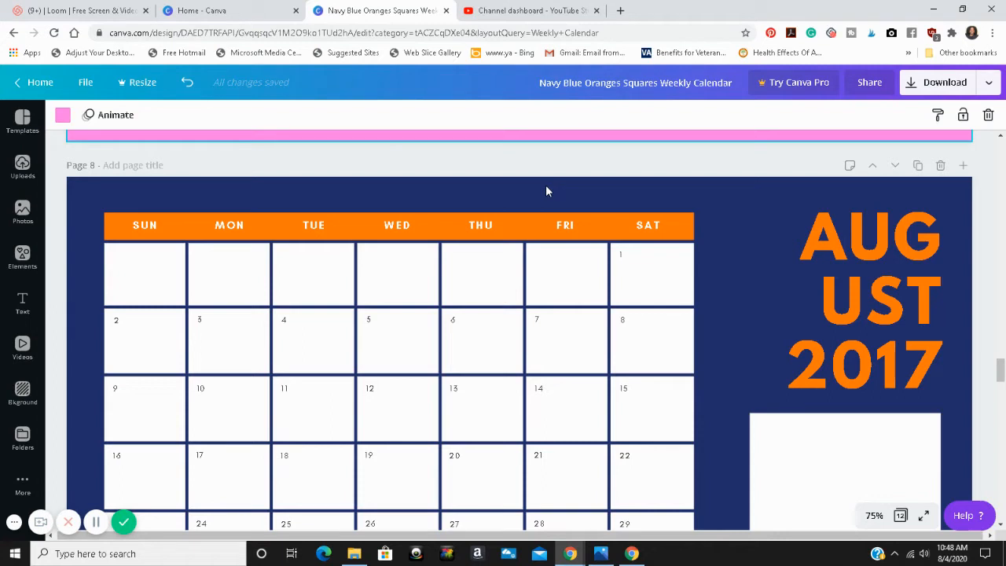
pyautogui.moveTo(561, 196)
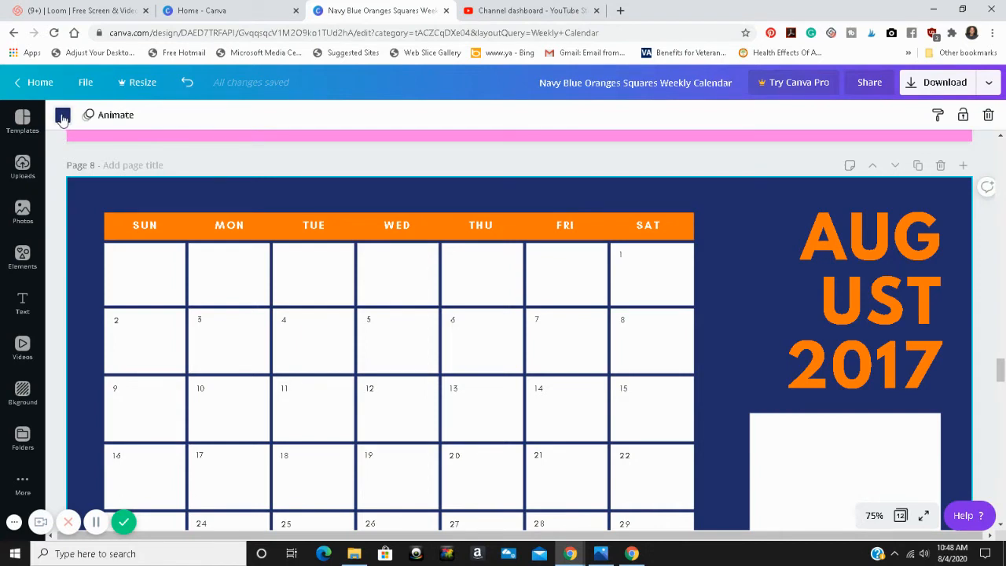
# Recolour the August page background from navy to the pink document colour
pyautogui.click(63, 116)
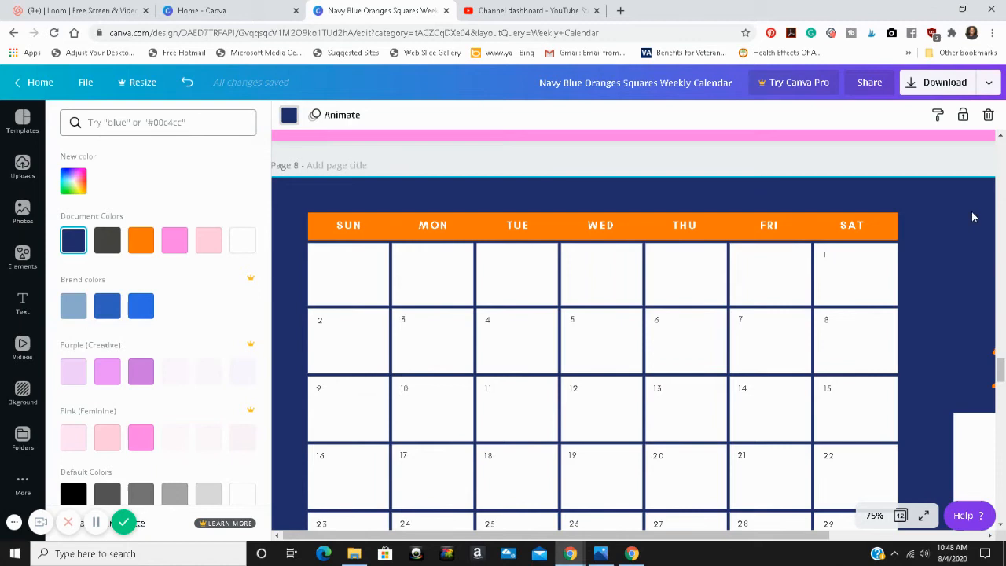
pyautogui.moveTo(267, 401)
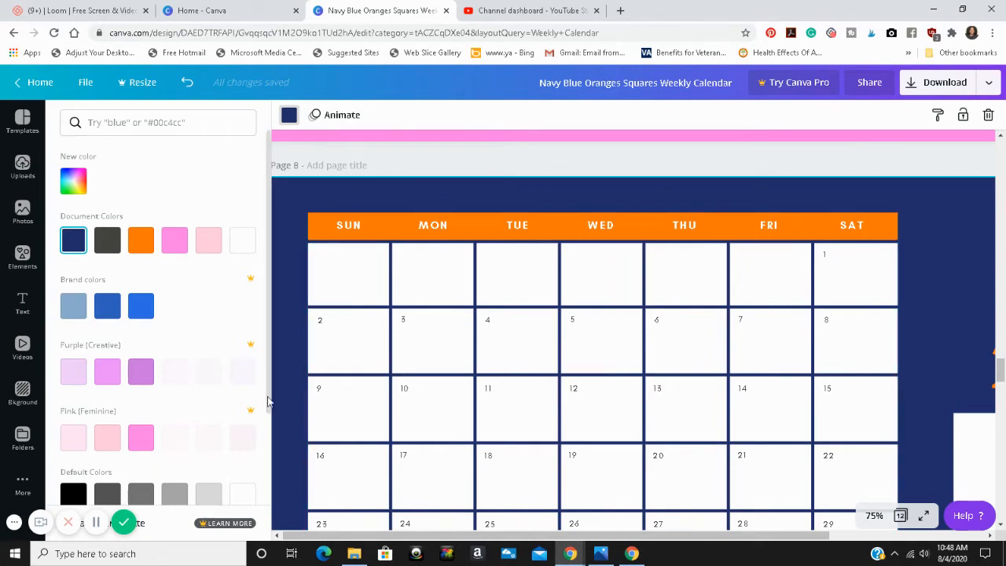
pyautogui.click(175, 239)
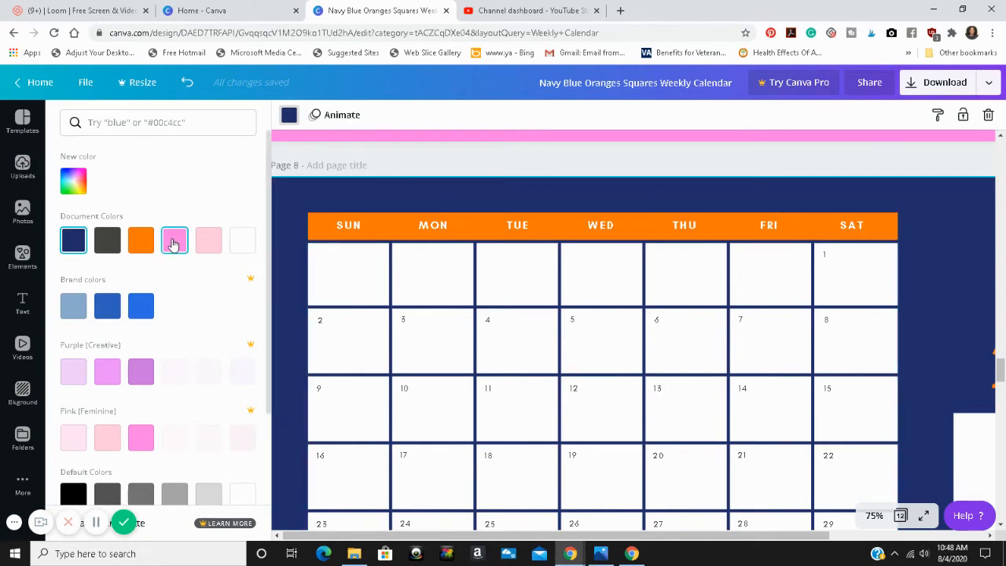
pyautogui.click(173, 239)
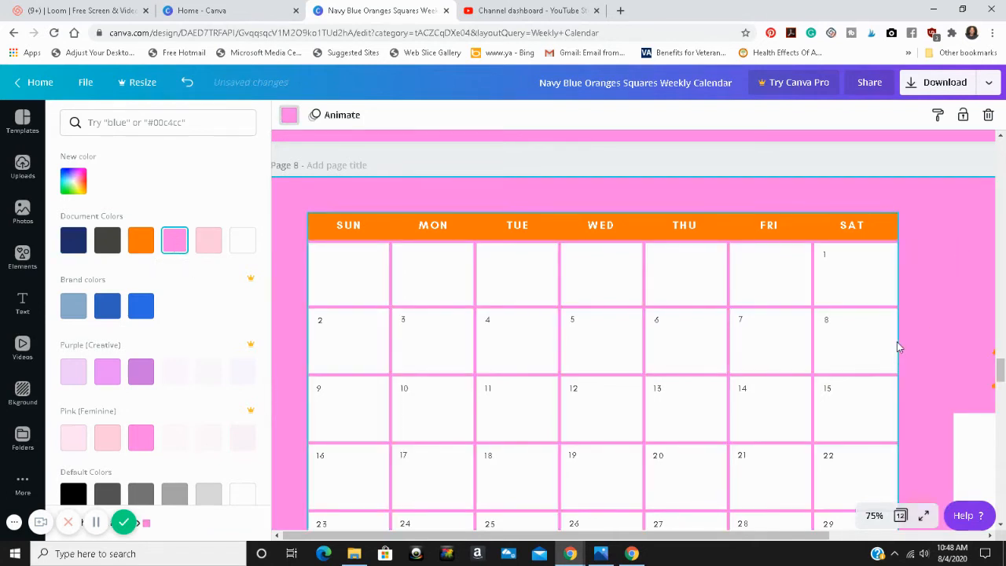
pyautogui.scroll(-3)
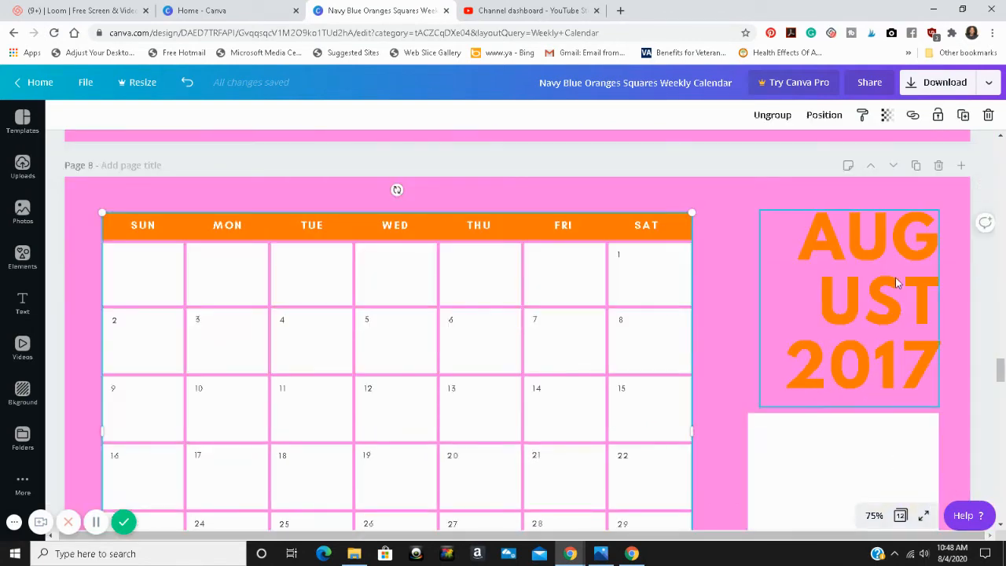
# Replace 2017 with 2020 in the month heading and widen it so AUGUST fits one line
pyautogui.click(849, 307)
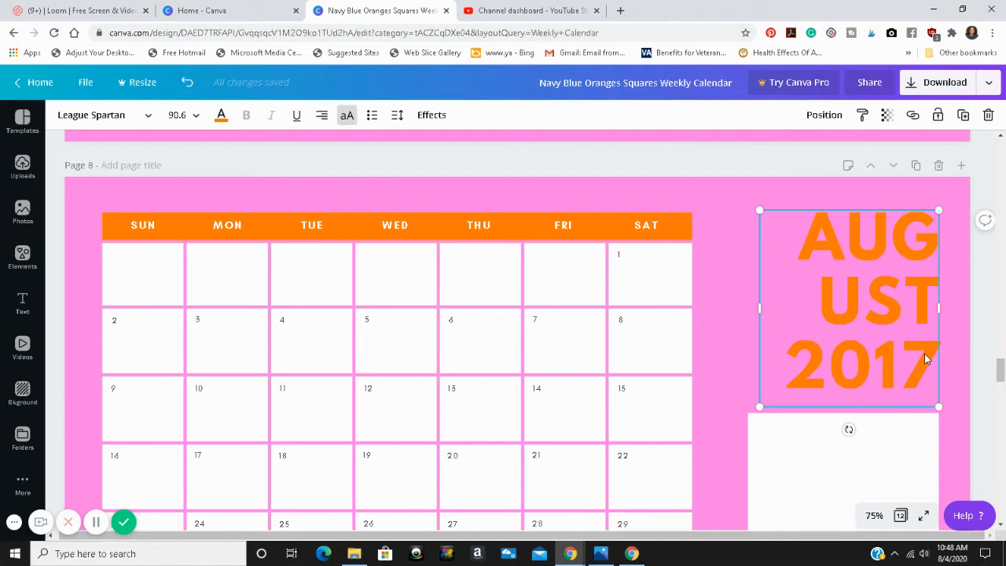
pyautogui.moveTo(931, 358)
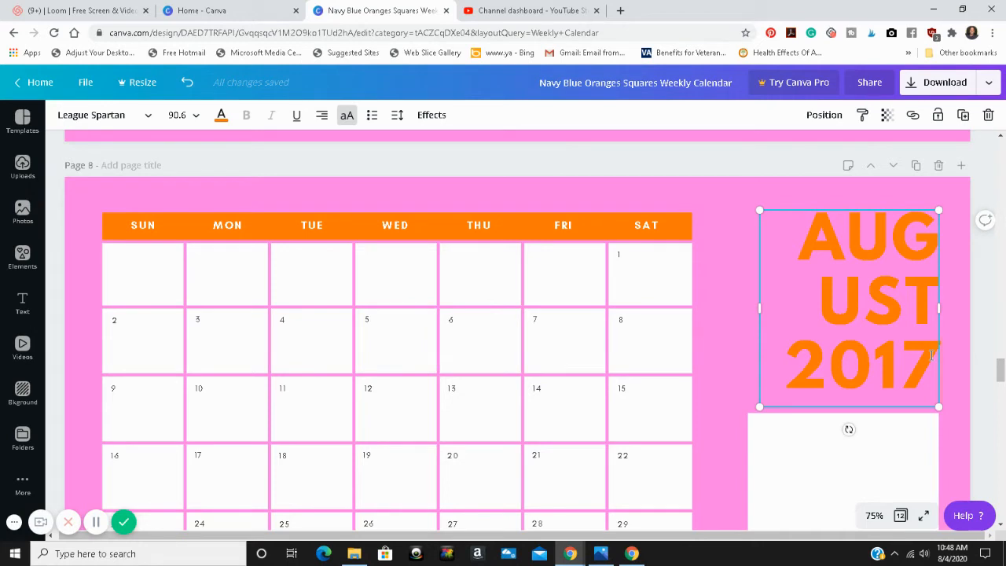
pyautogui.doubleClick(862, 368)
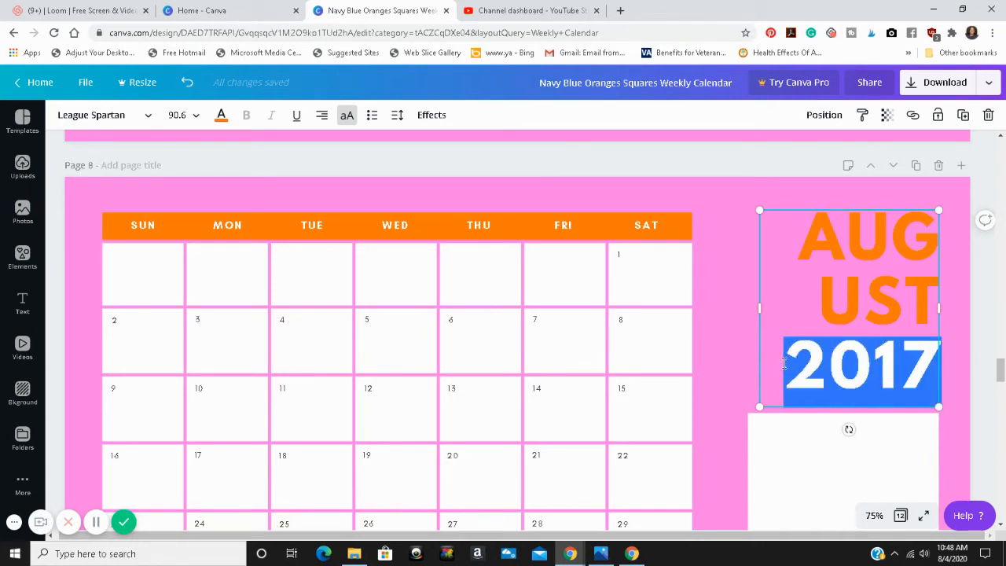
pyautogui.write('2020')
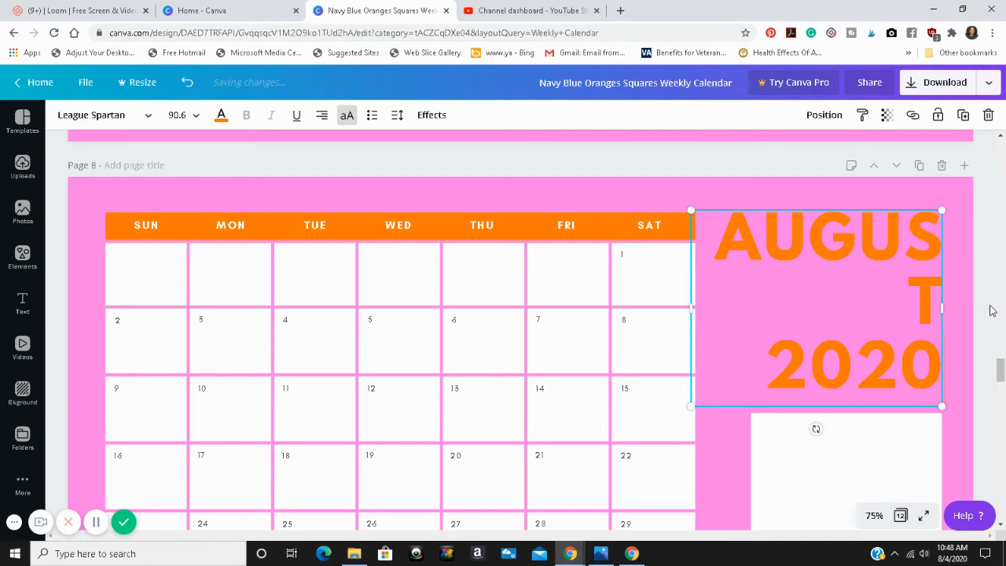
pyautogui.moveTo(943, 308); pyautogui.dragTo(992, 308)
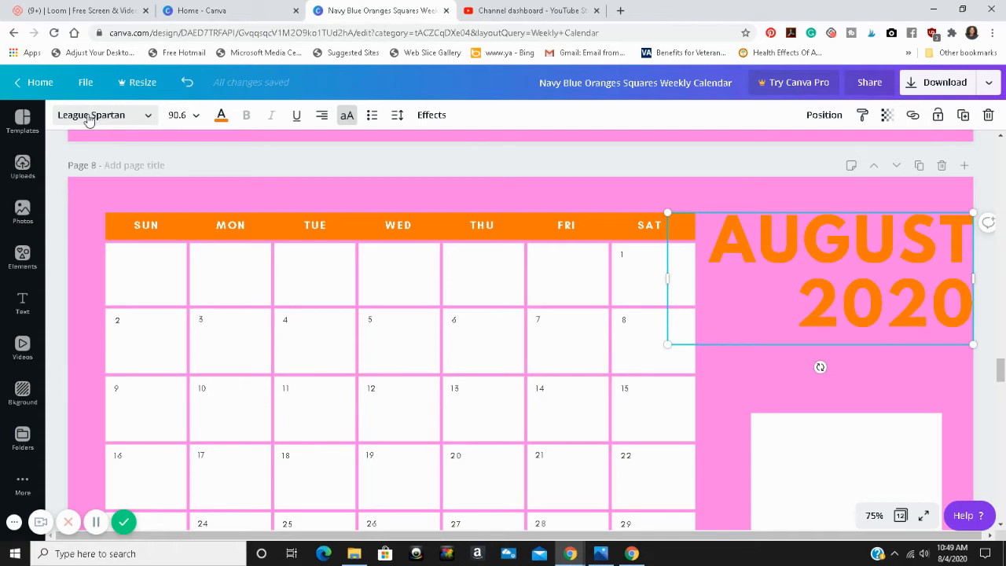
# Set the AUGUST 2020 heading in Abril Fatface
pyautogui.click(102, 115)
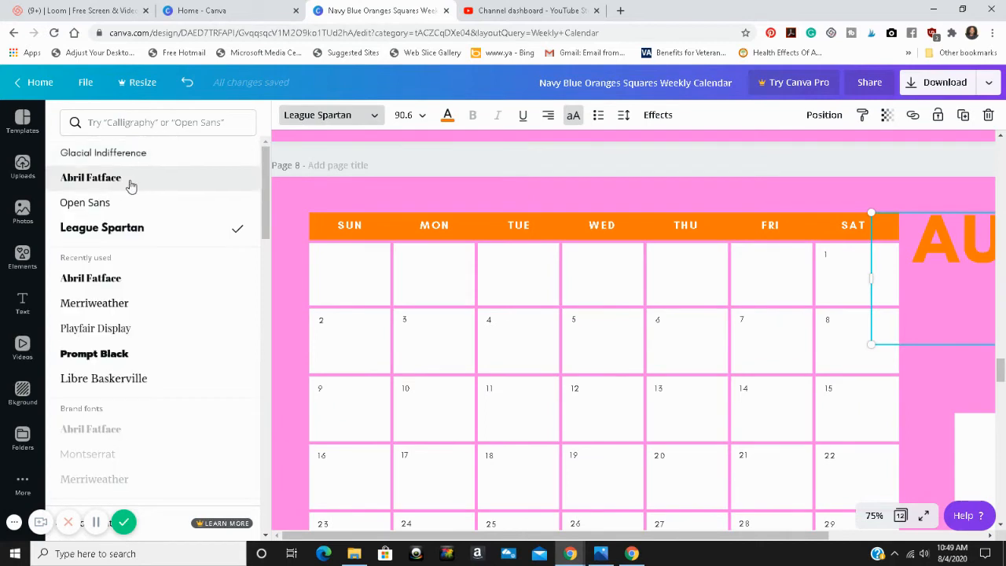
pyautogui.click(92, 176)
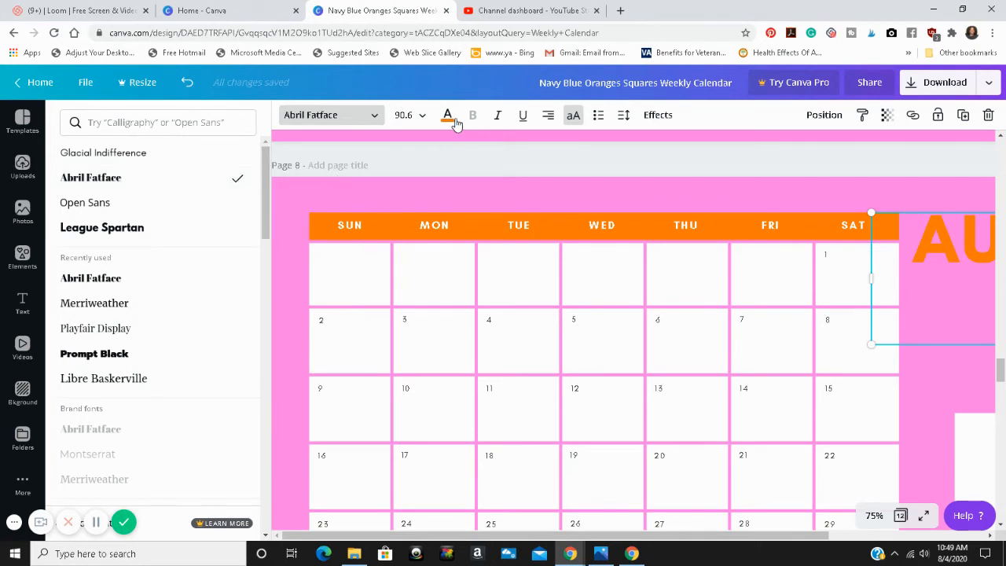
pyautogui.moveTo(447, 115)
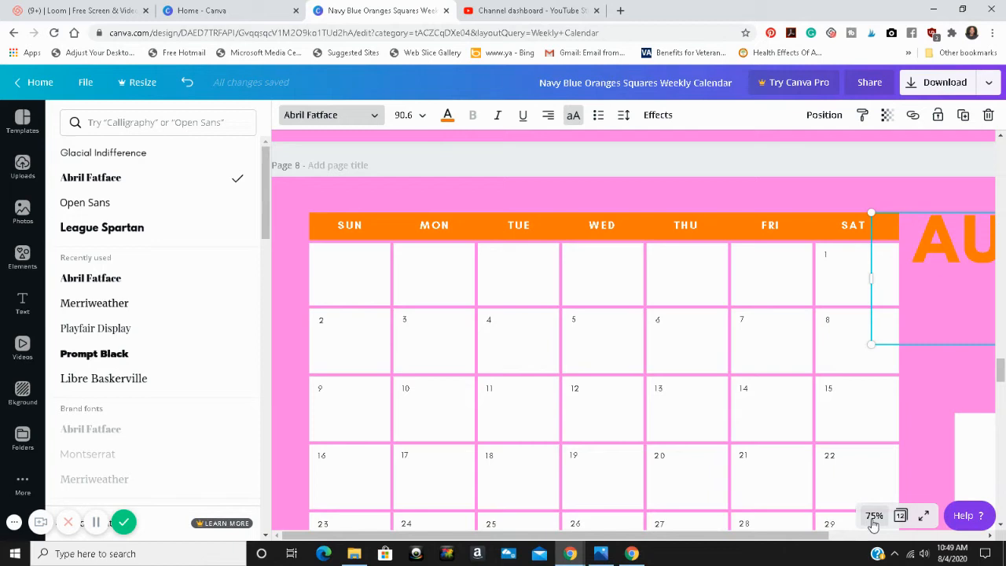
pyautogui.click(874, 516)
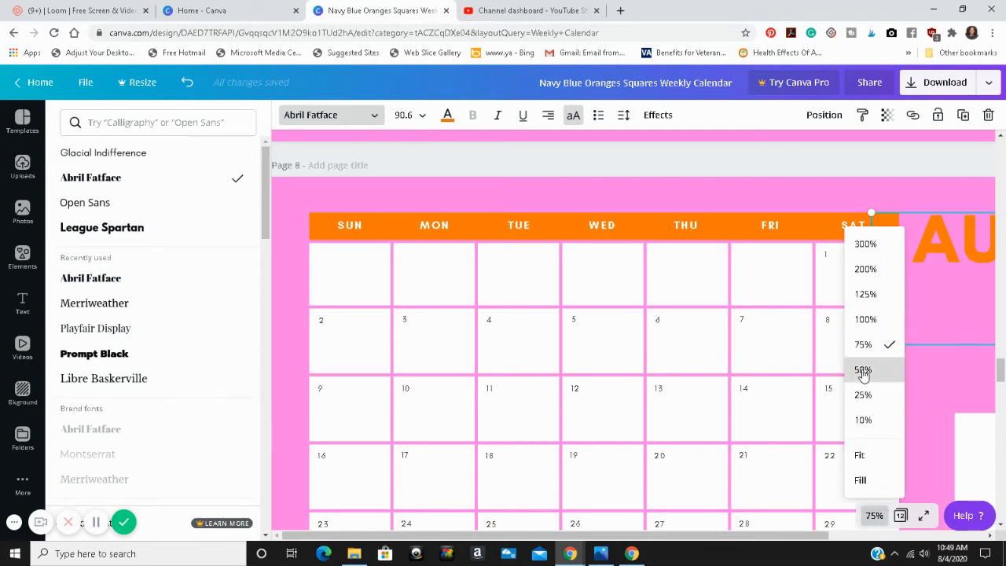
pyautogui.click(862, 372)
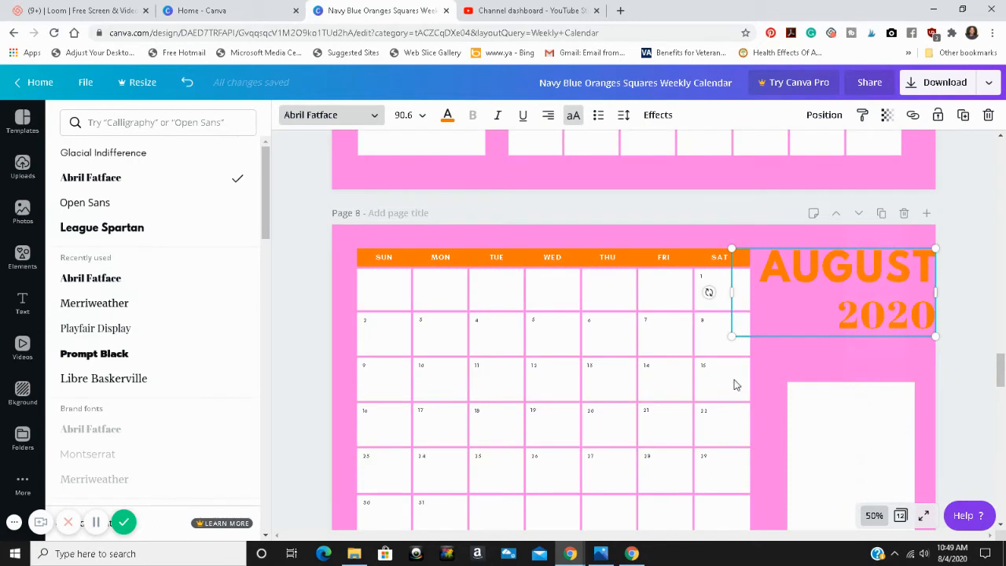
pyautogui.moveTo(808, 289)
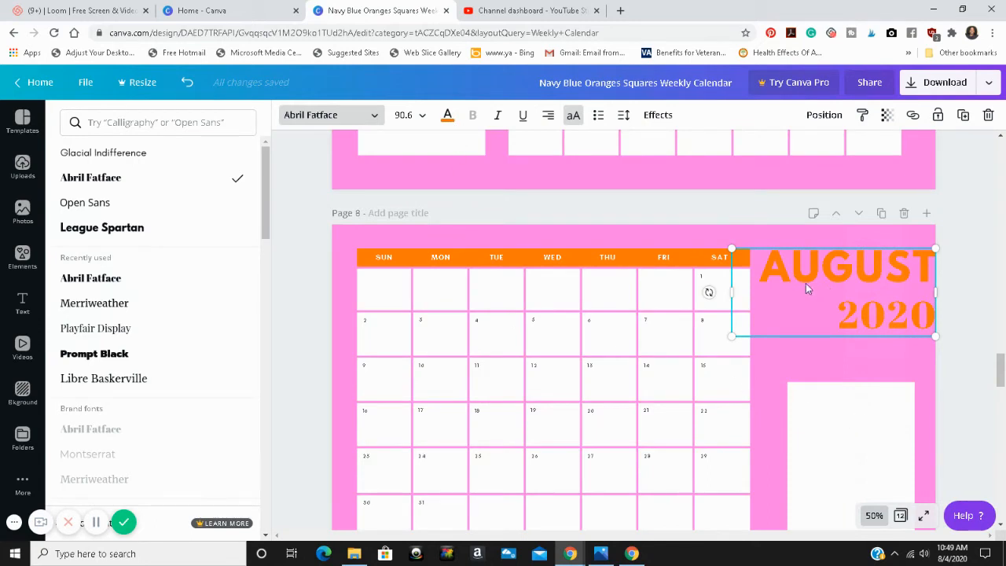
# Try League Spartan on the heading, then return it to Abril Fatface
pyautogui.click(102, 227)
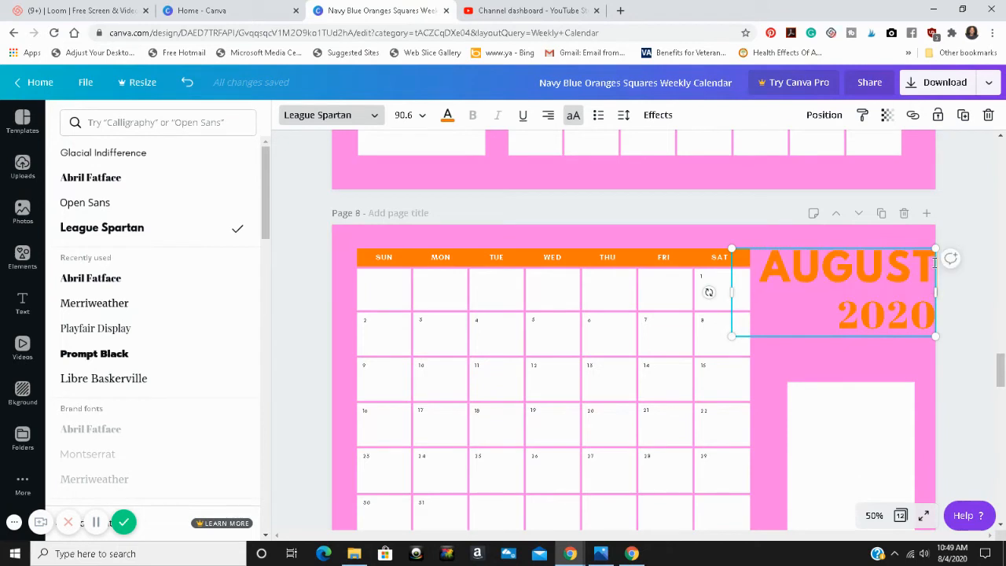
pyautogui.doubleClick(841, 268)
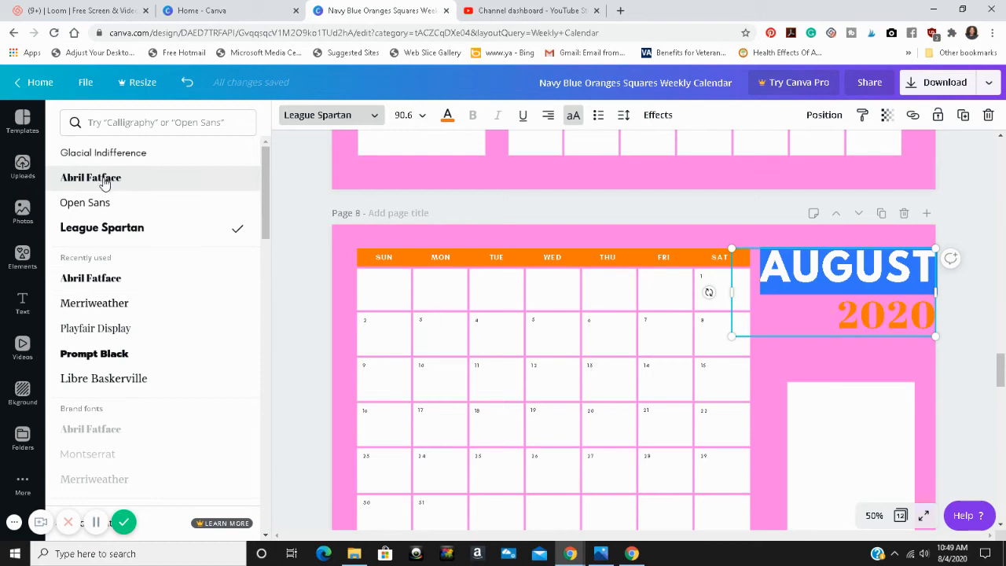
pyautogui.click(91, 176)
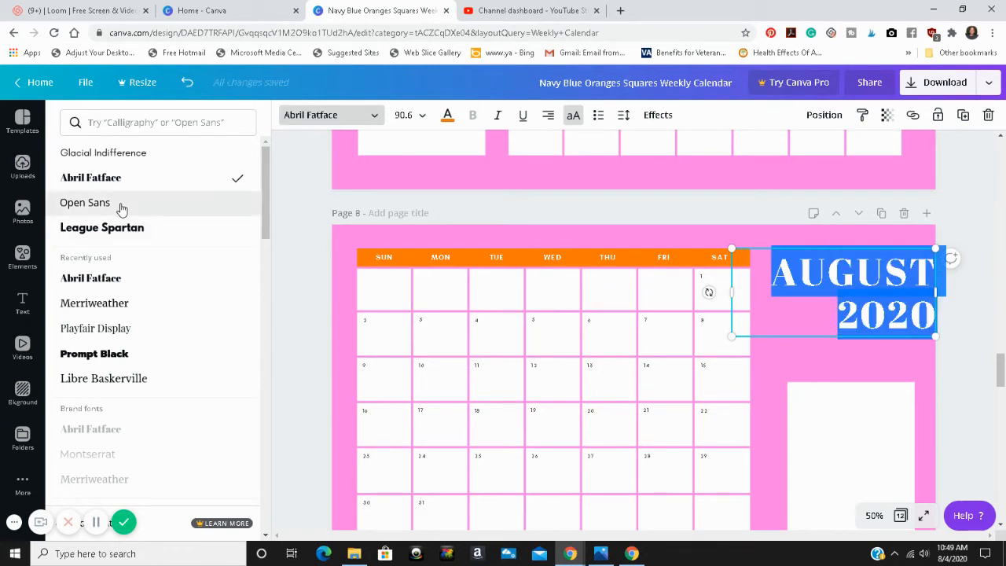
# Make the AUGUST 2020 title text light pink
pyautogui.click(447, 115)
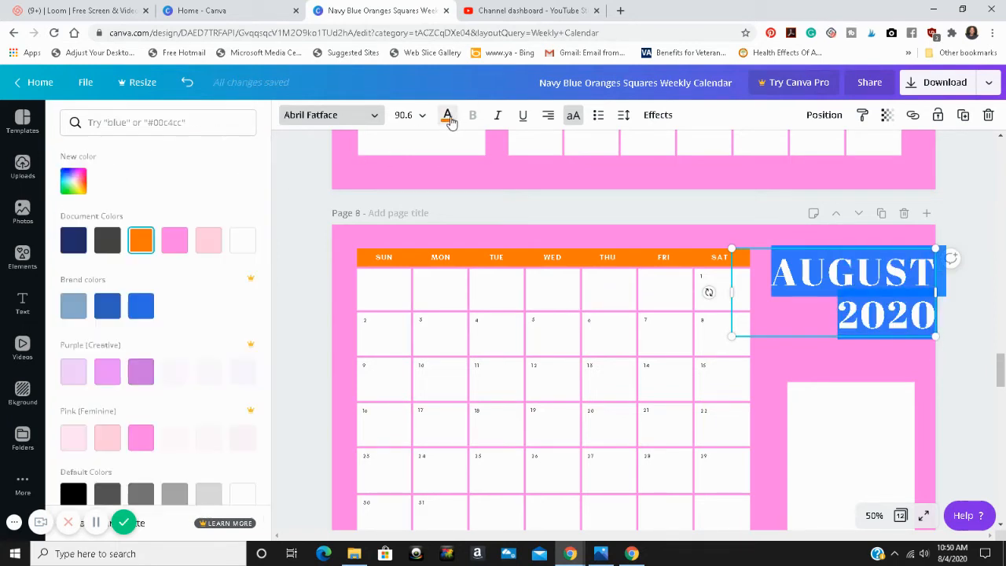
pyautogui.click(208, 239)
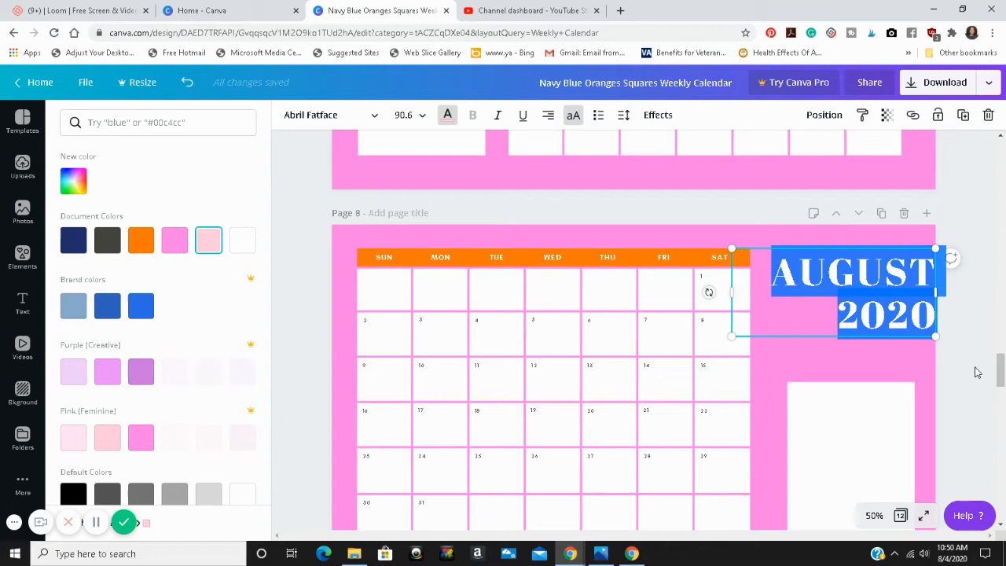
pyautogui.moveTo(924, 390)
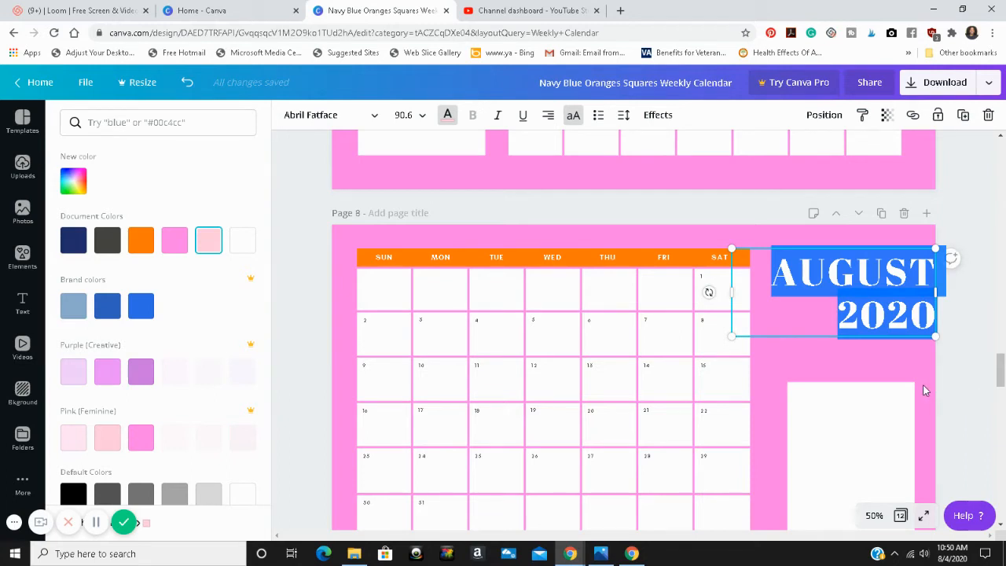
pyautogui.moveTo(975, 415)
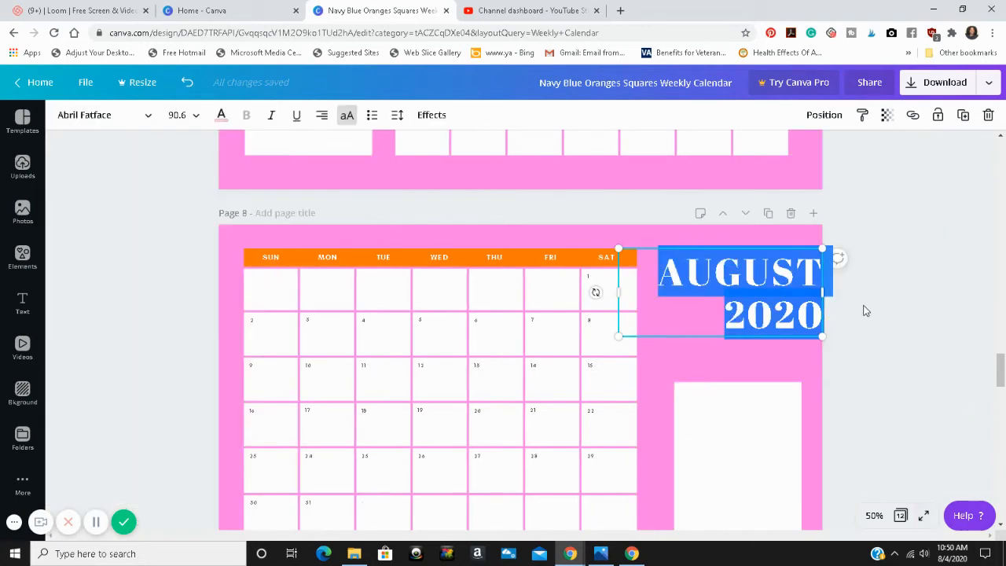
pyautogui.moveTo(930, 318)
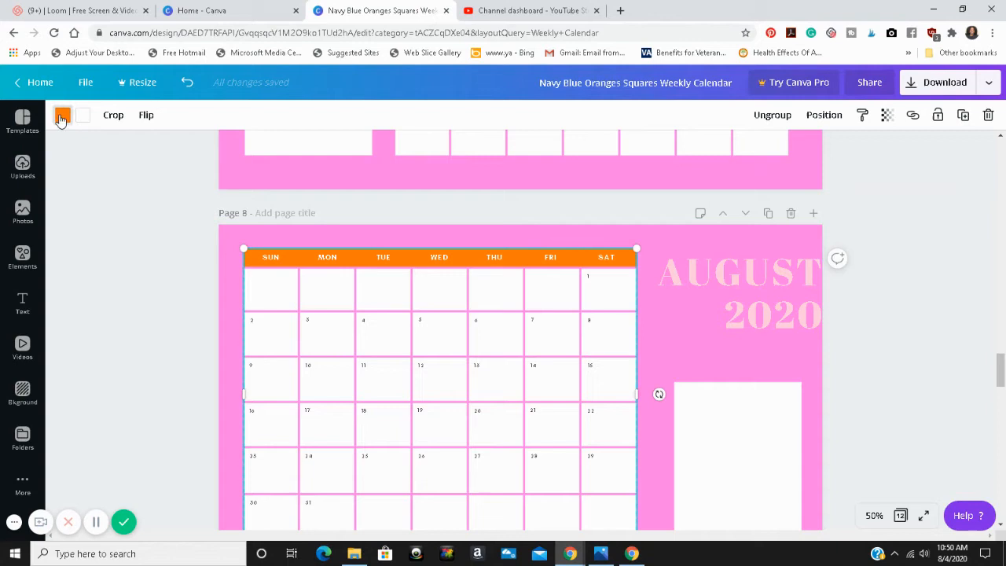
# Recolour the calendar grid's weekday header row light pink to match the June page
pyautogui.click(63, 116)
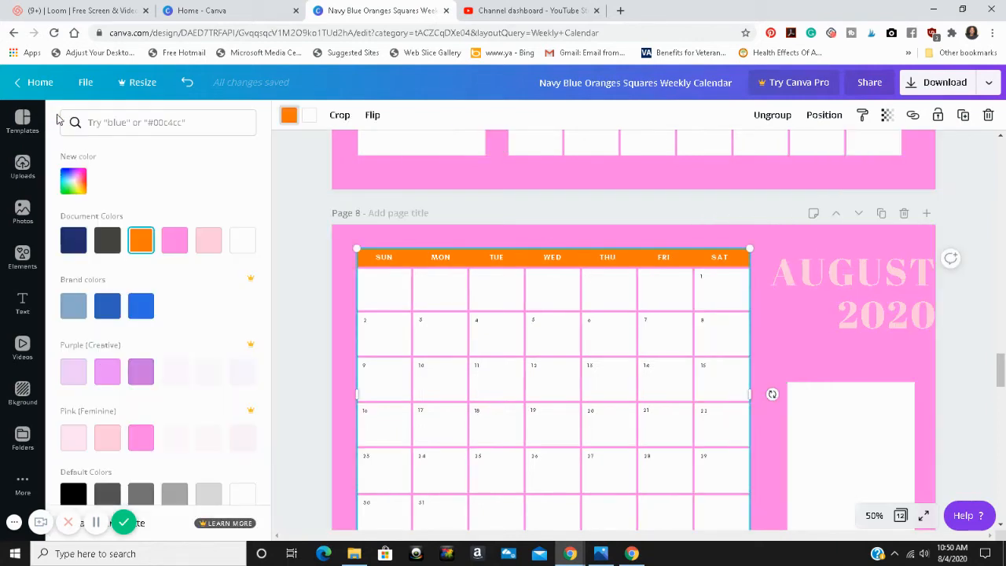
pyautogui.click(208, 239)
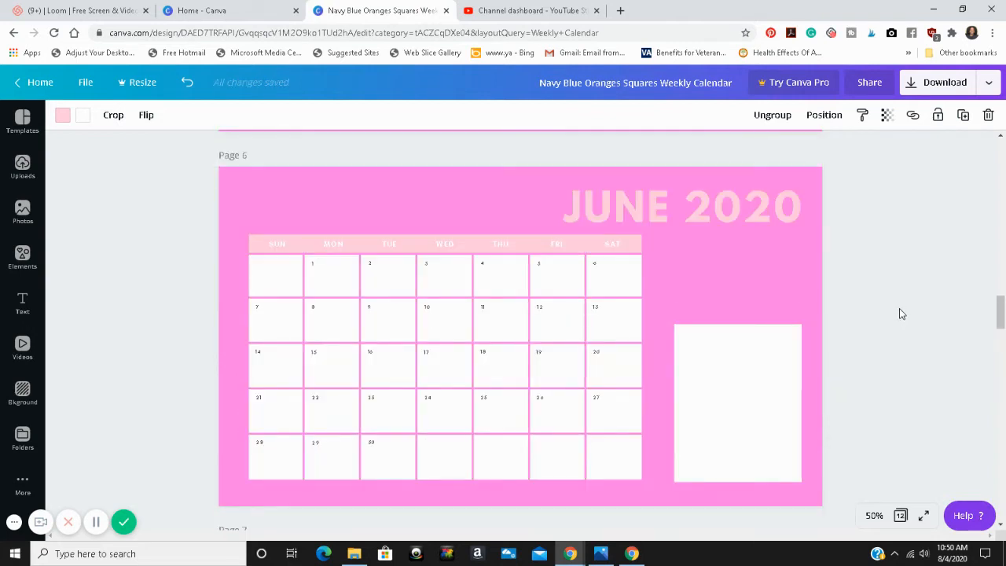
pyautogui.moveTo(931, 412)
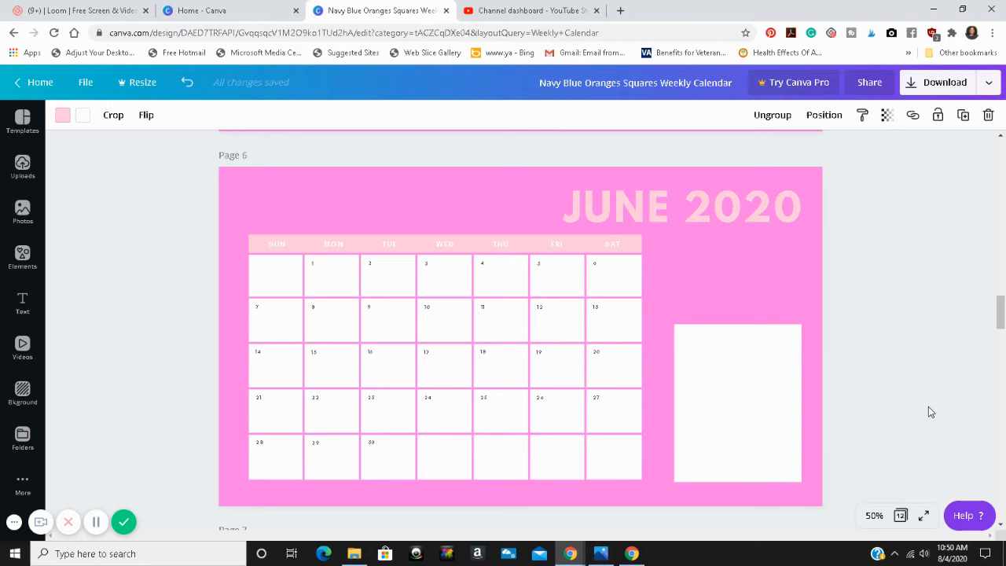
pyautogui.scroll(-3)
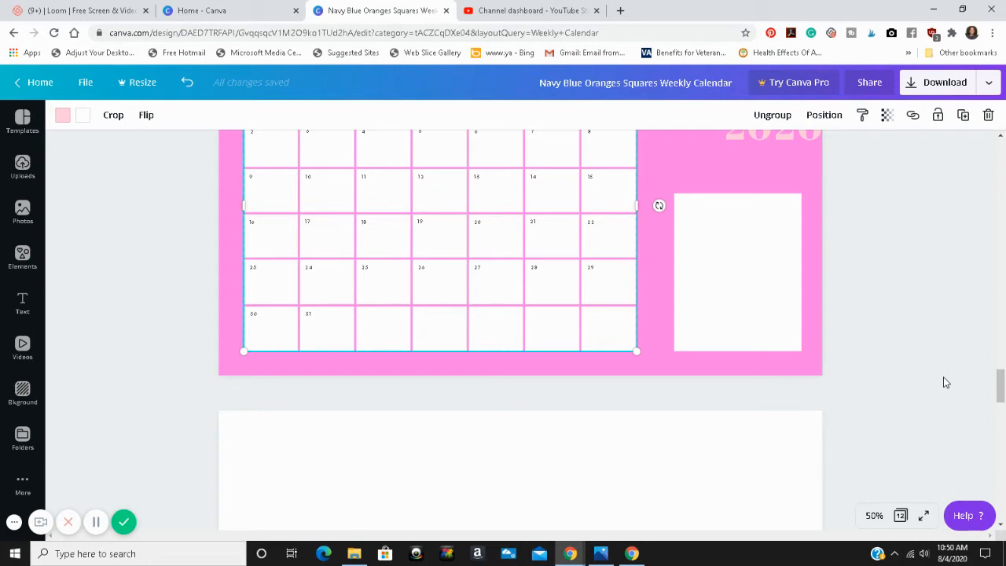
pyautogui.moveTo(1000, 140)
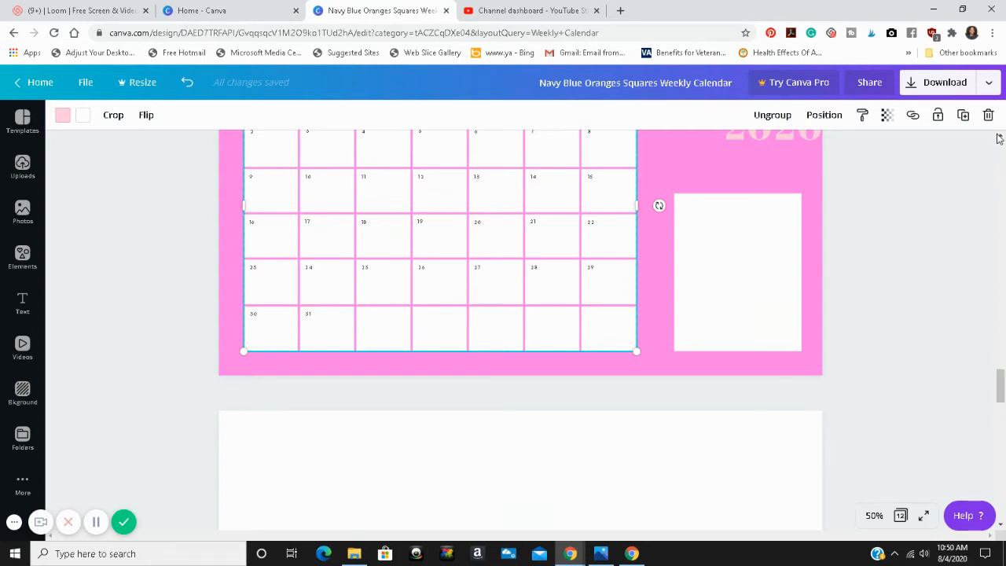
pyautogui.scroll(-3)
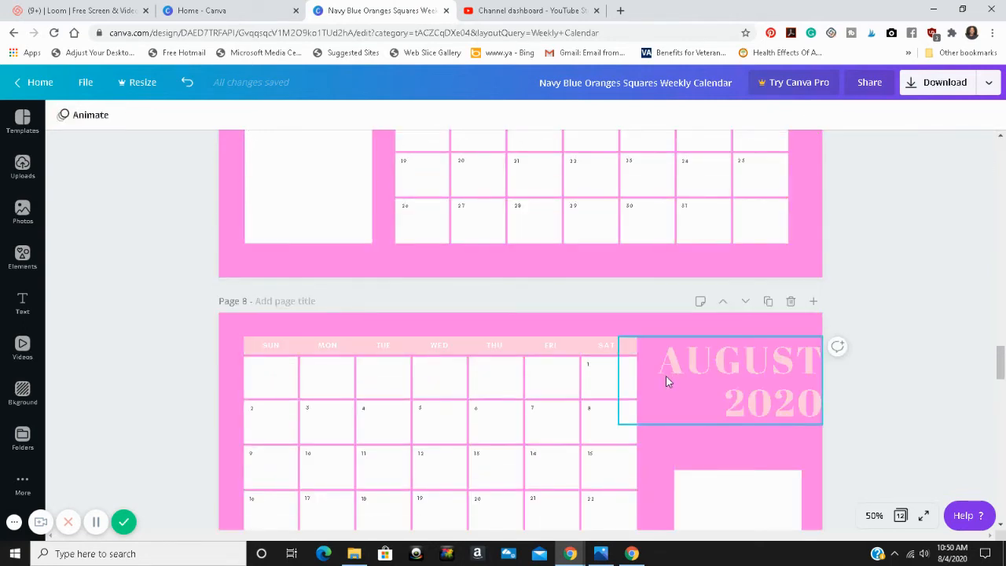
# Zoom the August page view to 75%
pyautogui.scroll(-3)
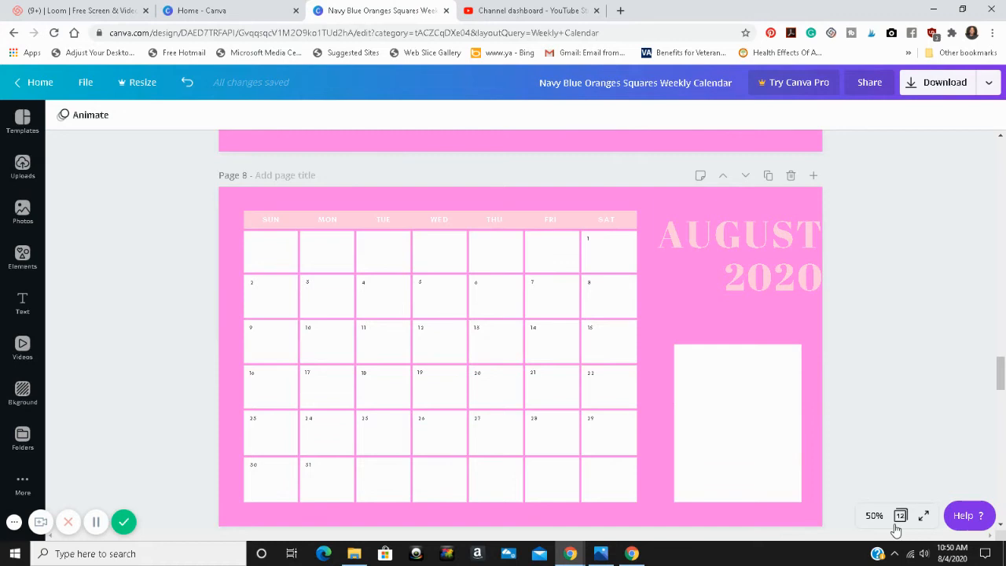
pyautogui.click(874, 516)
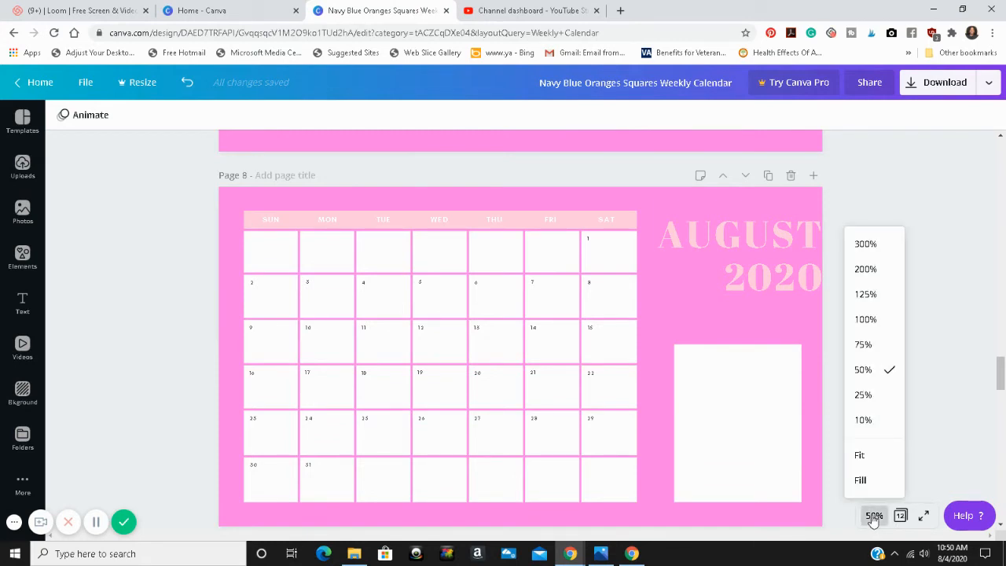
pyautogui.moveTo(874, 344)
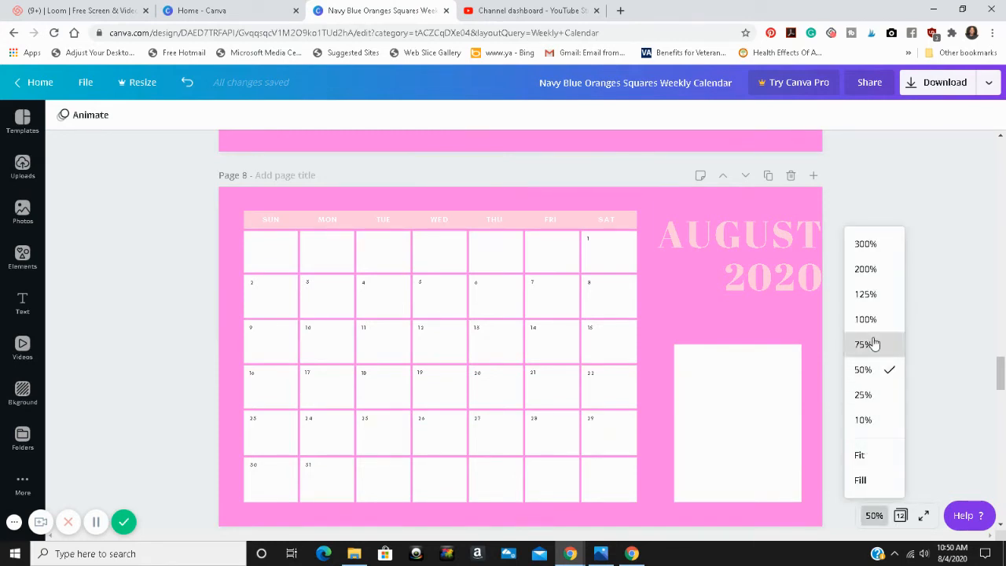
pyautogui.click(865, 345)
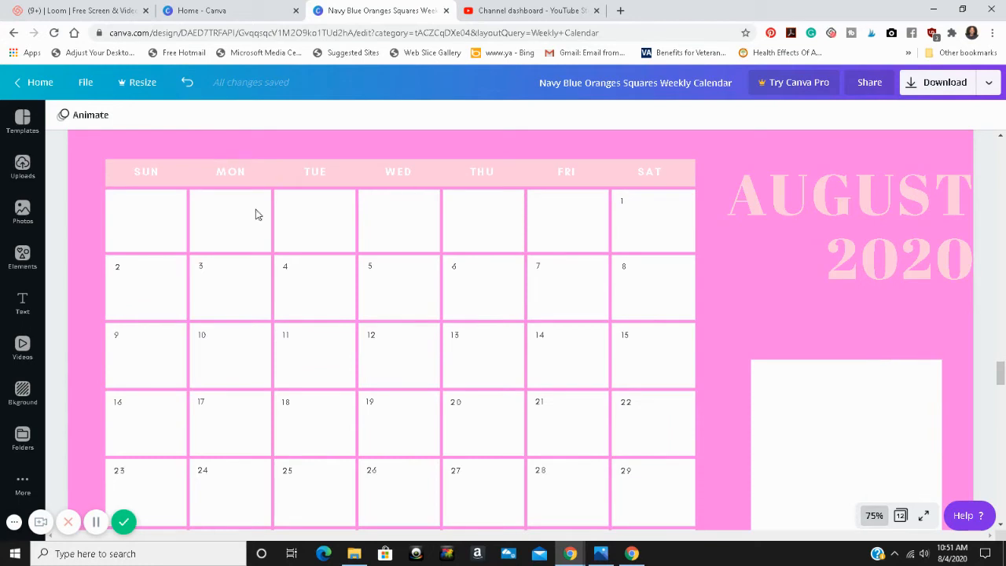
pyautogui.moveTo(22, 306)
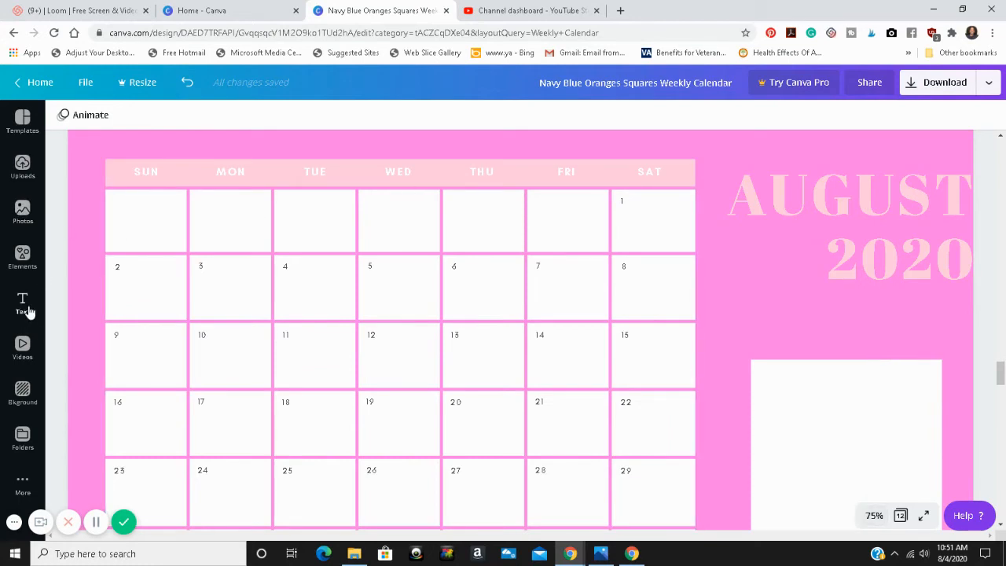
# Add a small body-text box to the page and set its font size to 14
pyautogui.click(22, 302)
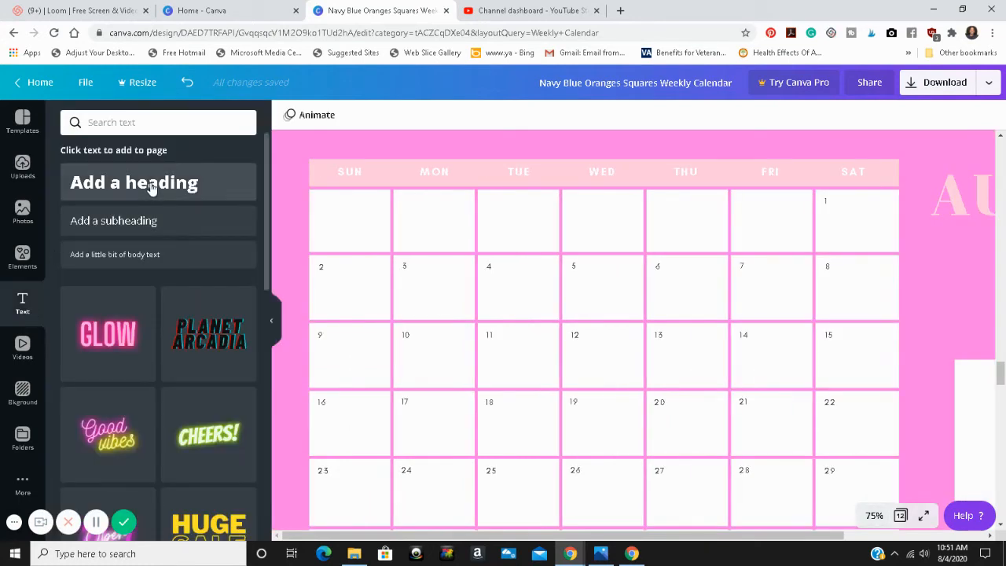
pyautogui.moveTo(522, 261)
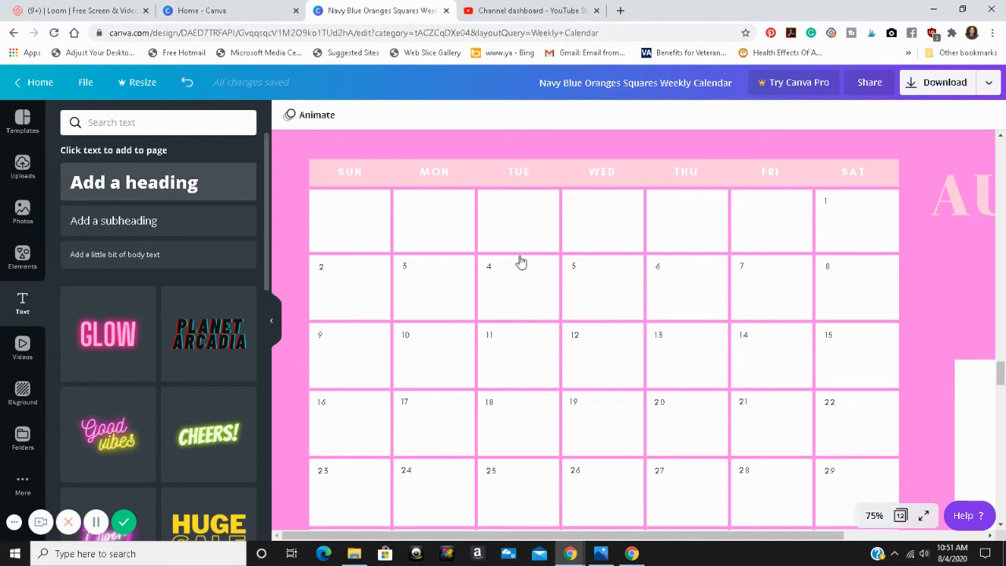
pyautogui.click(134, 182)
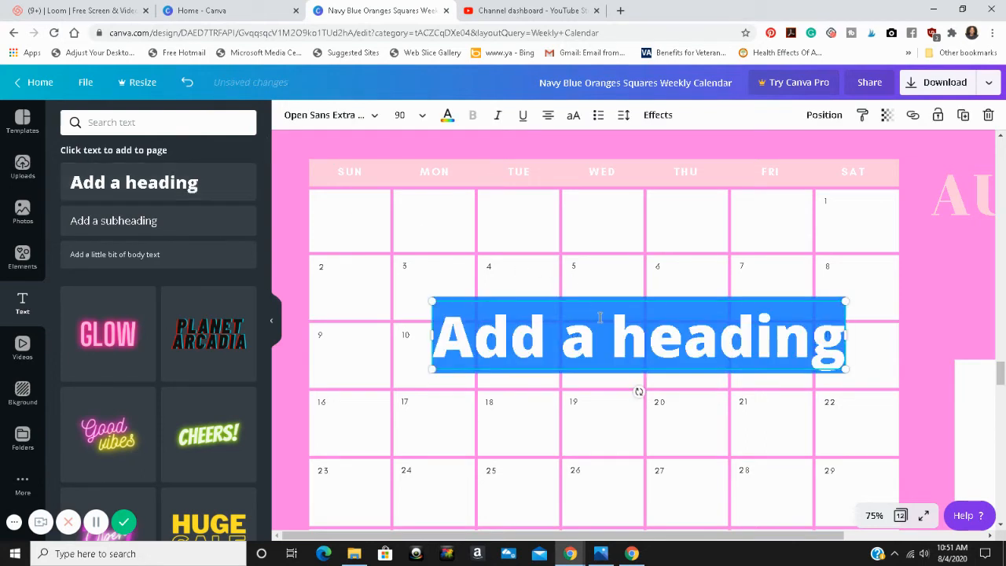
pyautogui.moveTo(141, 258)
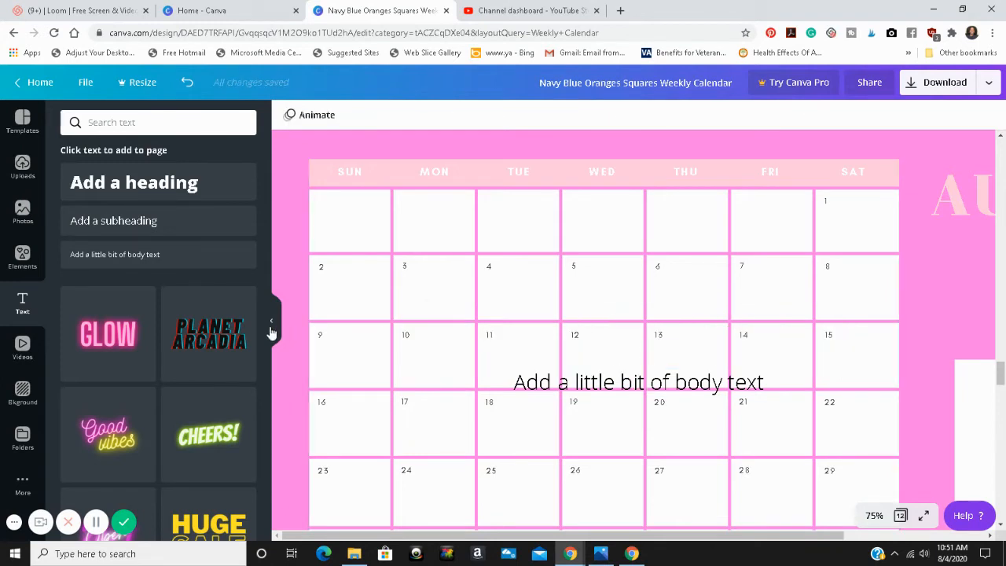
pyautogui.scroll(-3)
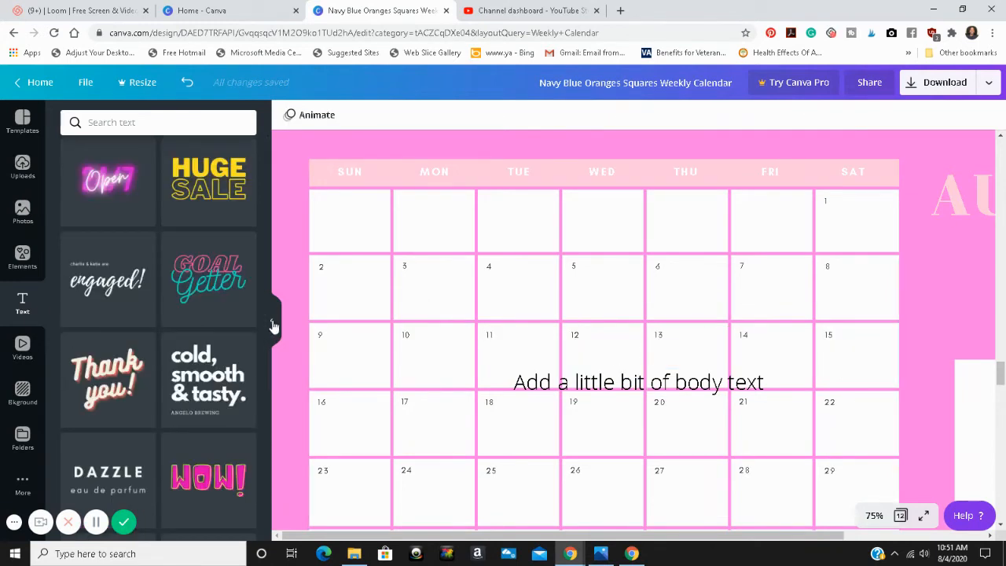
pyautogui.moveTo(325, 434)
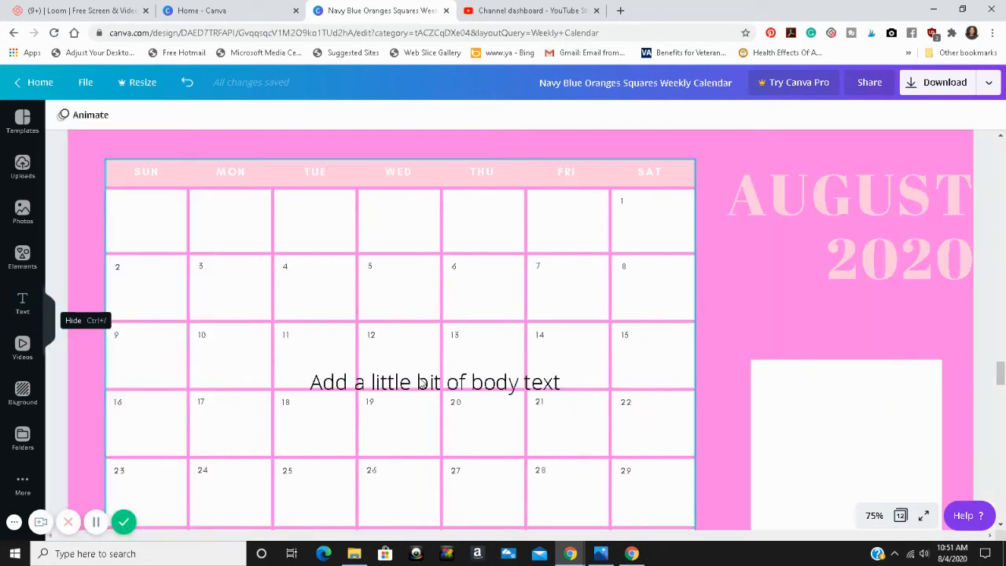
pyautogui.click(434, 384)
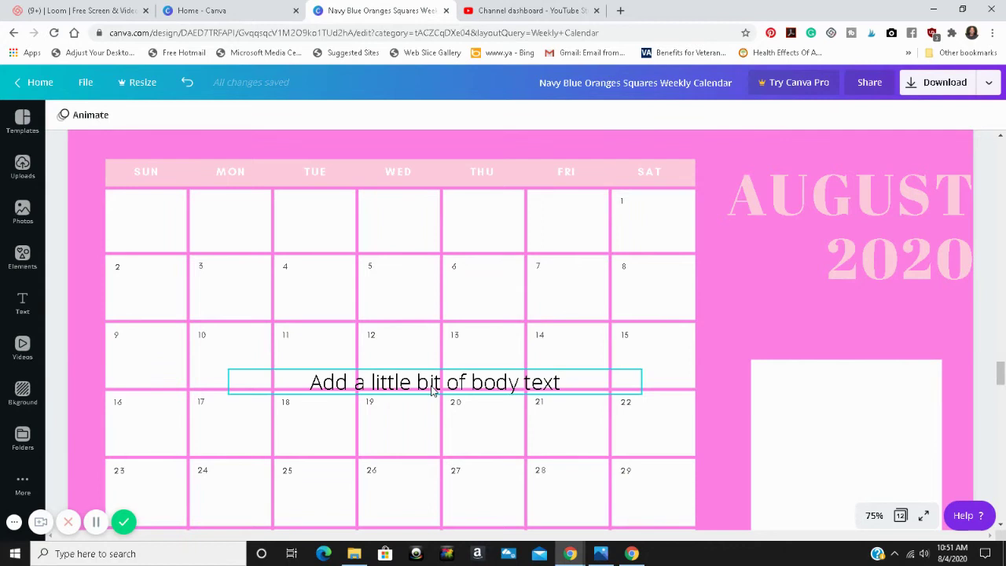
pyautogui.click(434, 382)
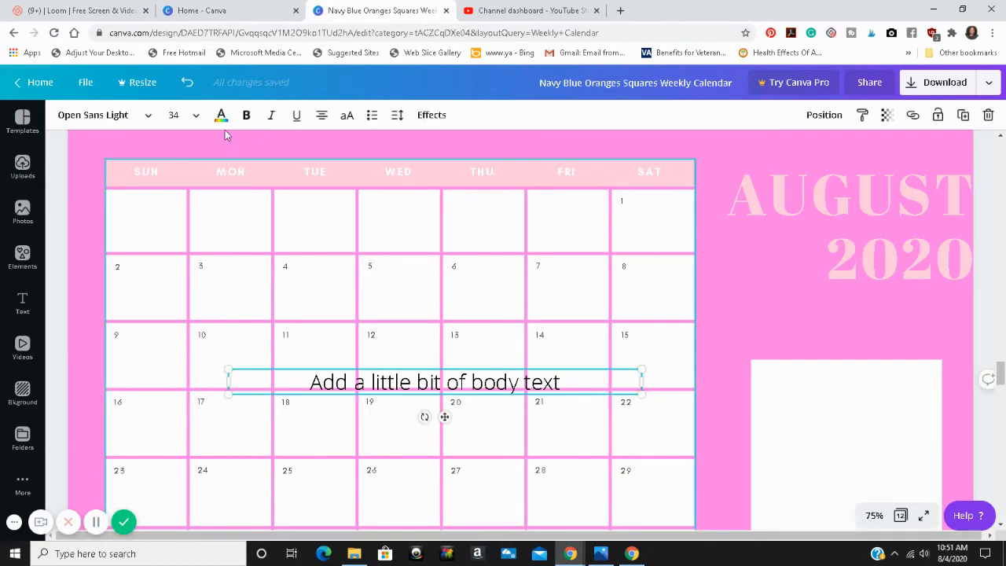
pyautogui.click(197, 115)
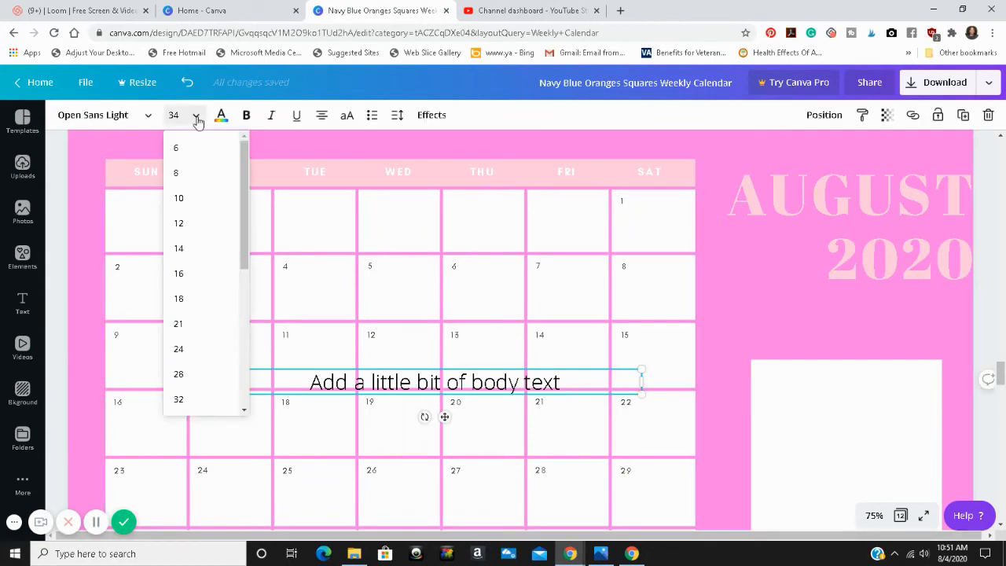
pyautogui.click(179, 248)
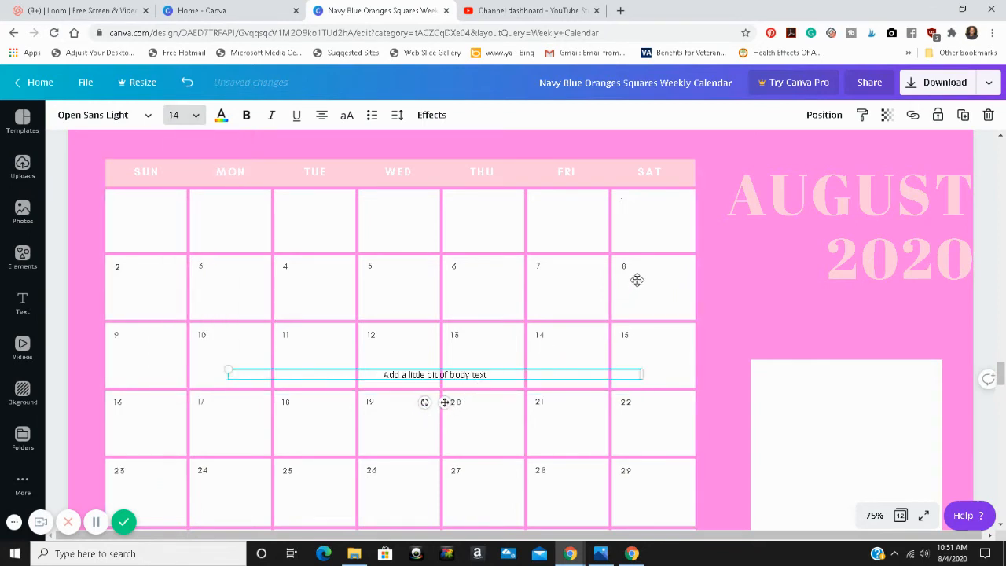
# Narrow the text box and place it inside the Saturday August 1 date cell
pyautogui.moveTo(434, 374); pyautogui.dragTo(652, 214)
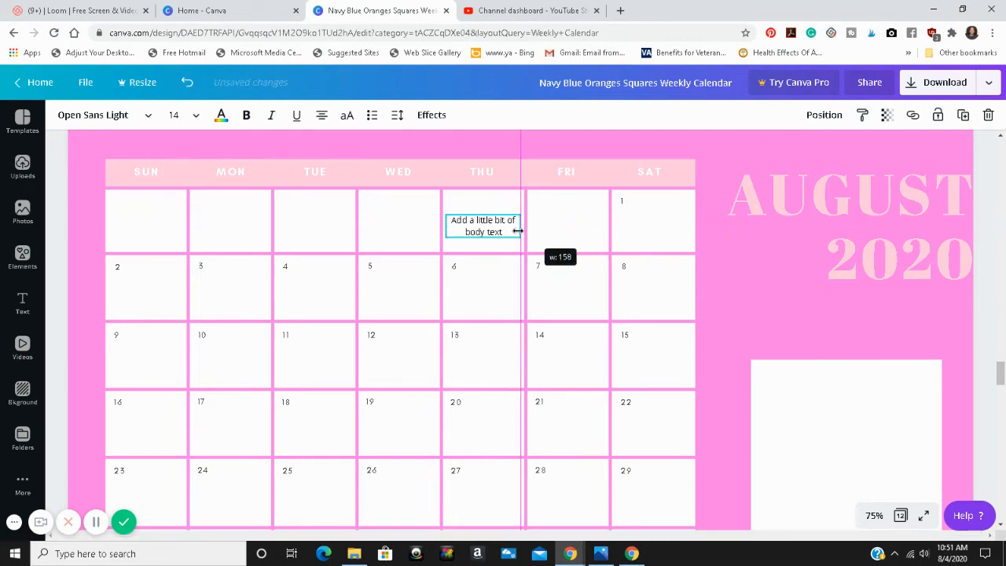
pyautogui.moveTo(517, 229); pyautogui.dragTo(512, 252)
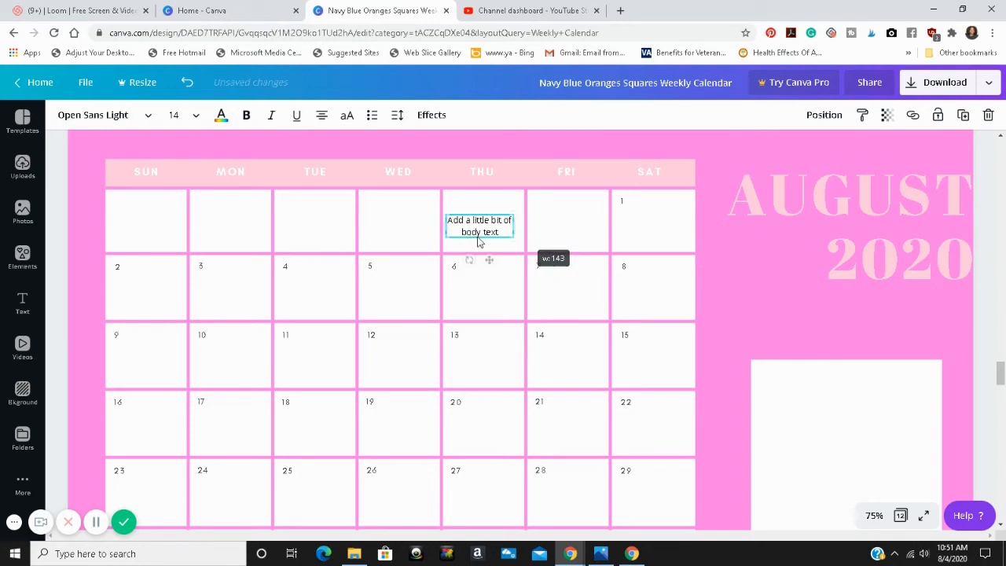
pyautogui.moveTo(573, 253)
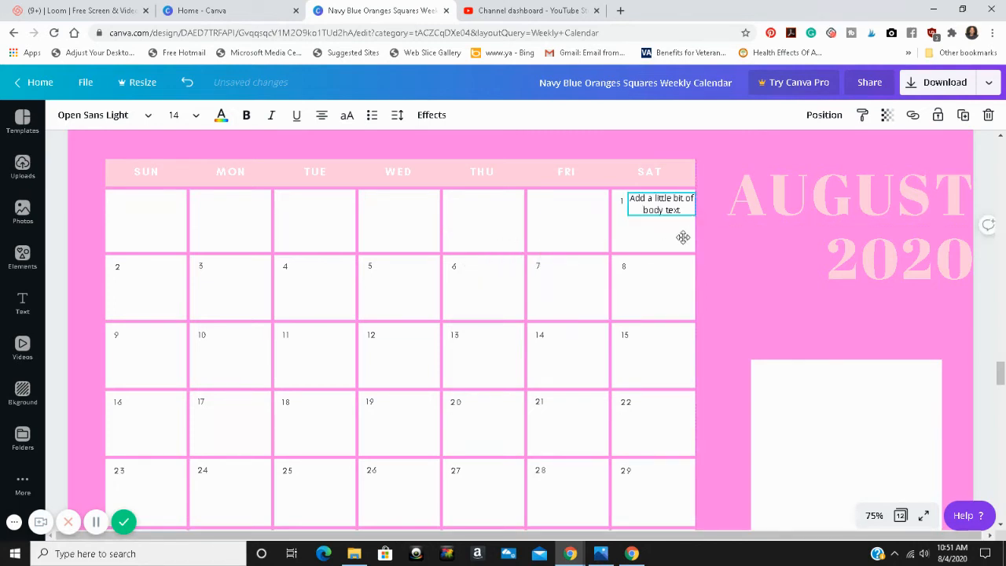
pyautogui.moveTo(660, 202); pyautogui.dragTo(654, 225)
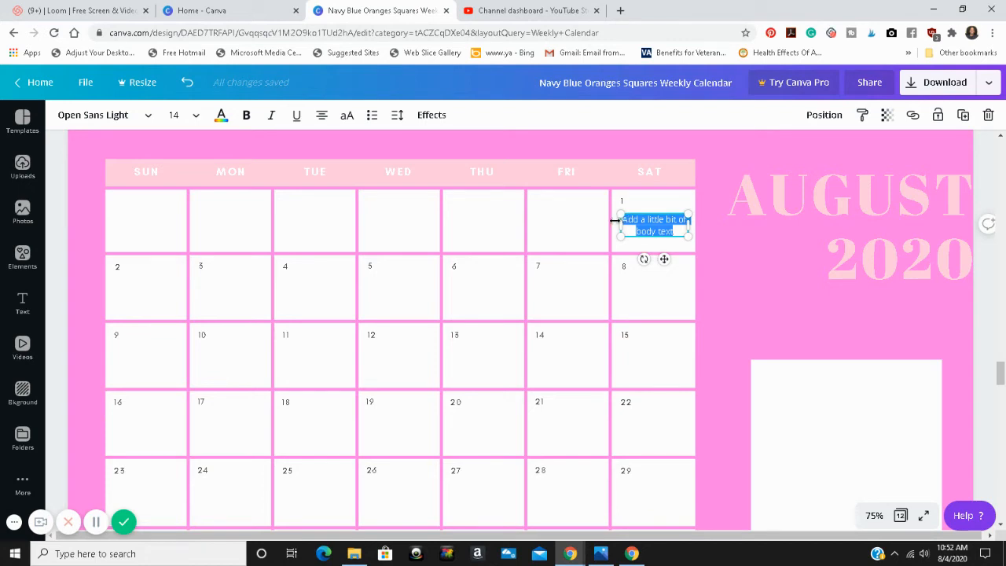
# Type Success Saturday Story into the August 1 box and duplicate it
pyautogui.write('Success Saturday')
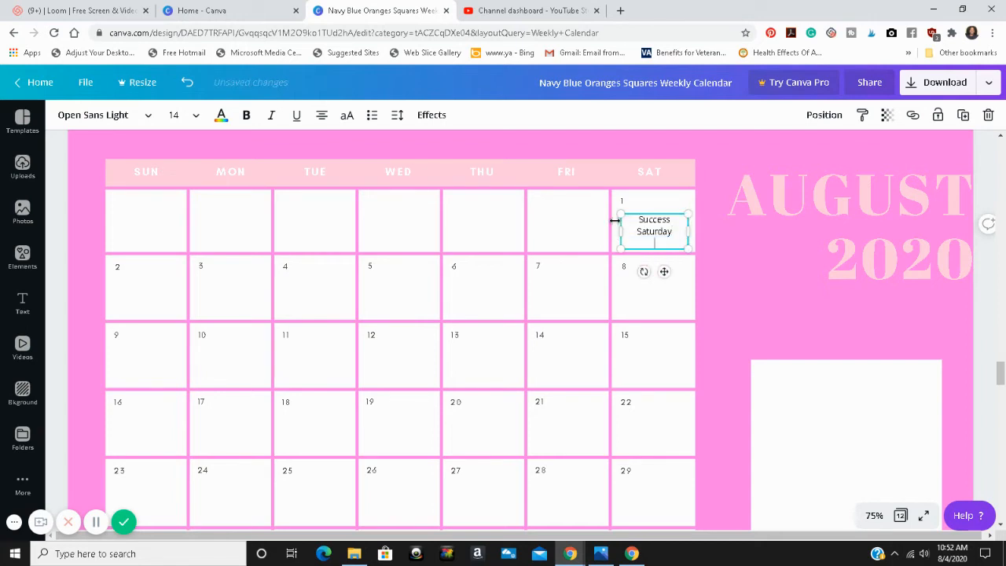
pyautogui.write('s')
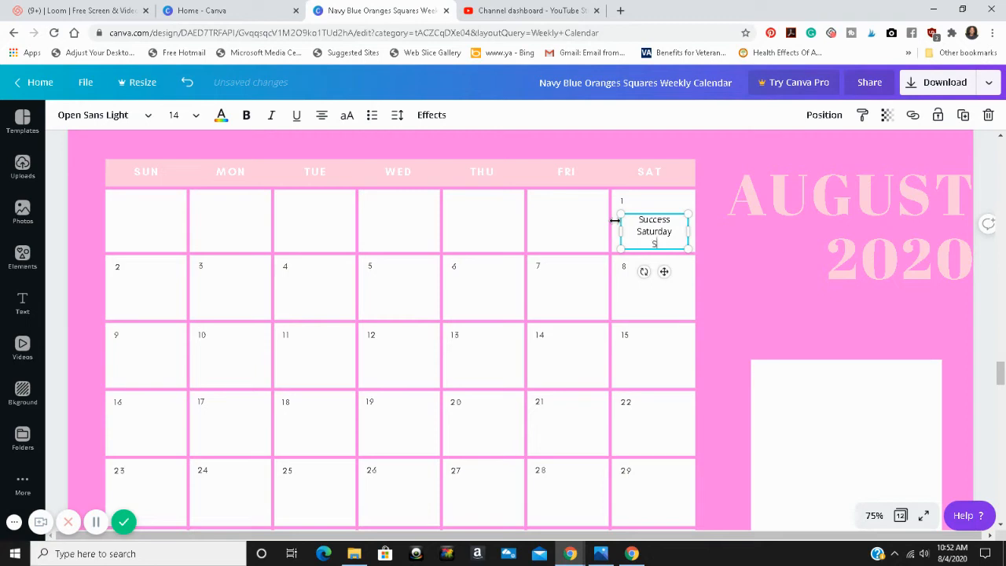
pyautogui.write('tory')
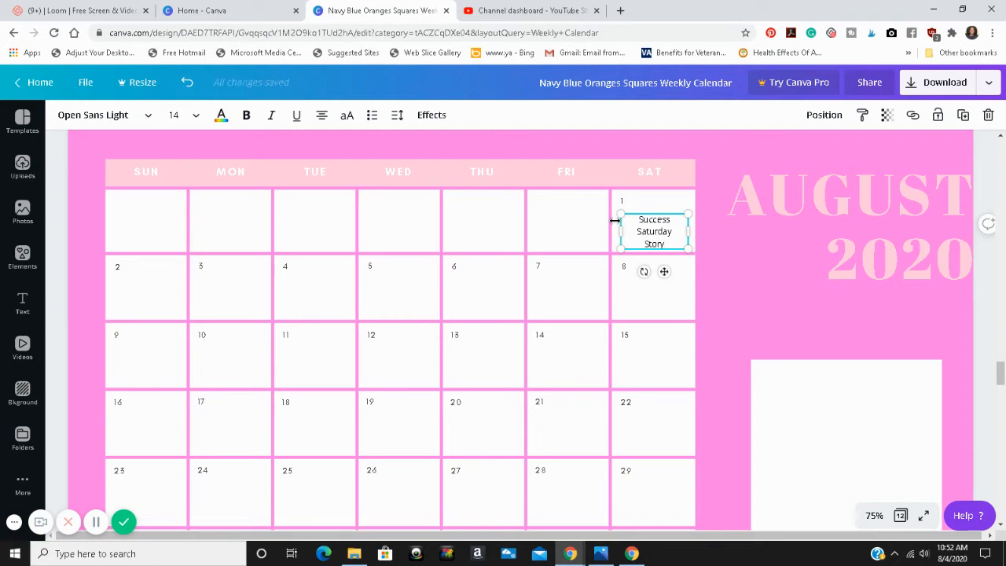
pyautogui.click(846, 228)
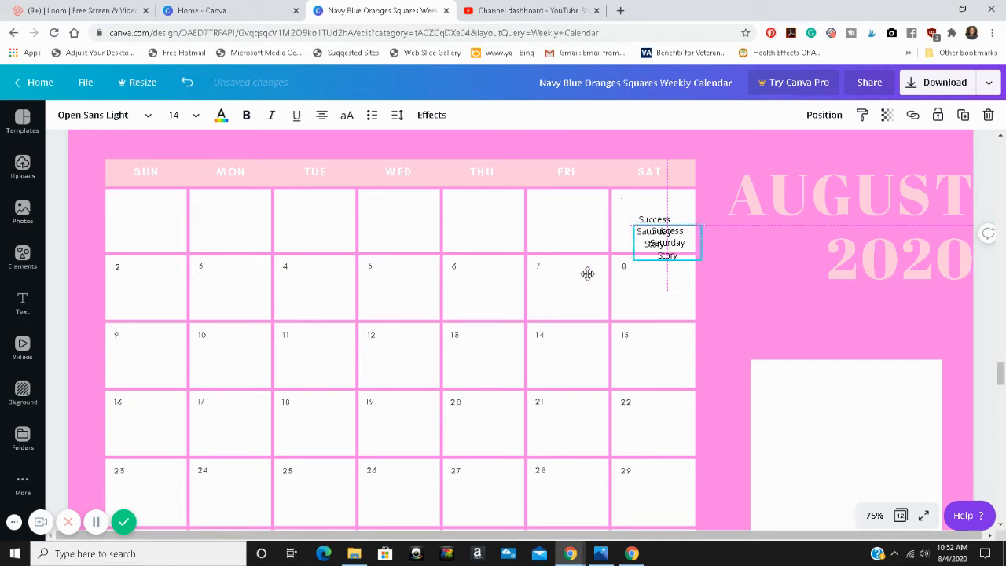
# Move the copy into the August 2 cell and retype it as Social Media Sunday
pyautogui.moveTo(667, 242); pyautogui.dragTo(209, 286)
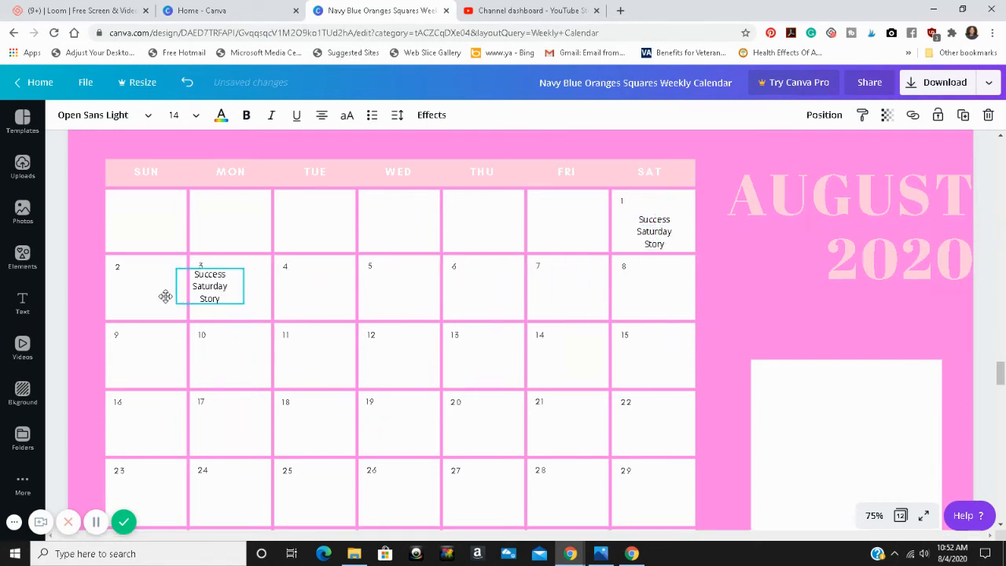
pyautogui.moveTo(211, 286); pyautogui.dragTo(138, 291)
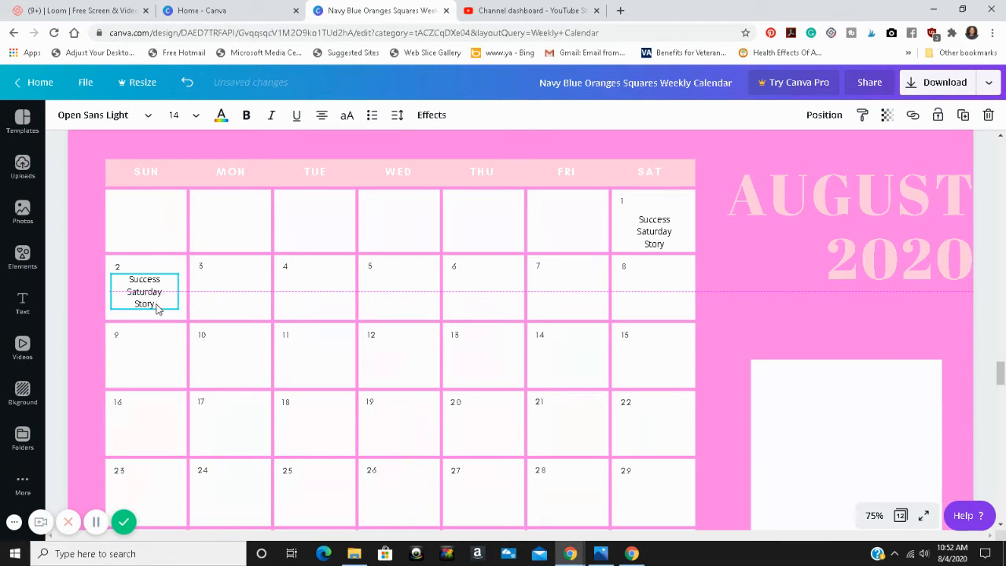
pyautogui.doubleClick(145, 291)
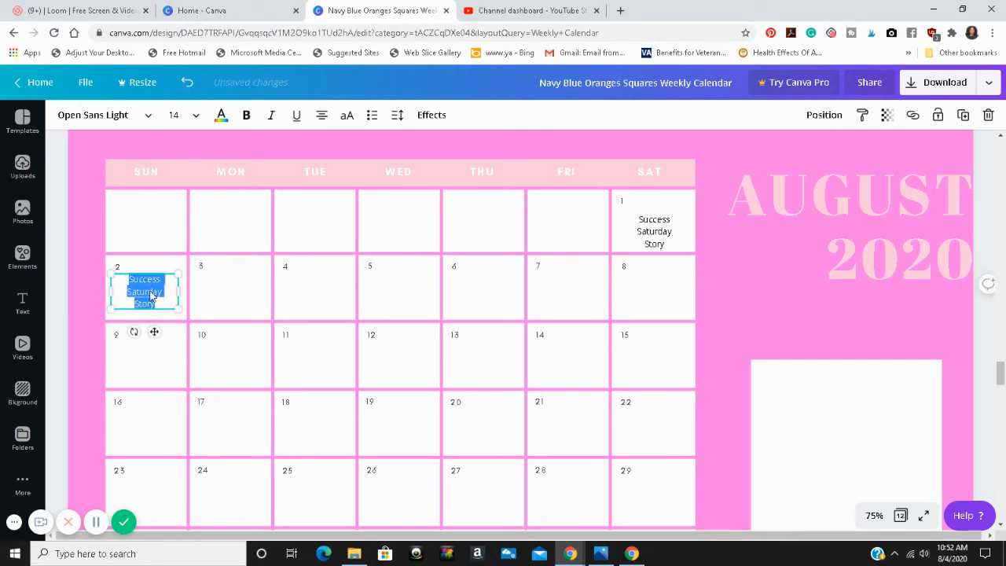
pyautogui.write('Social')
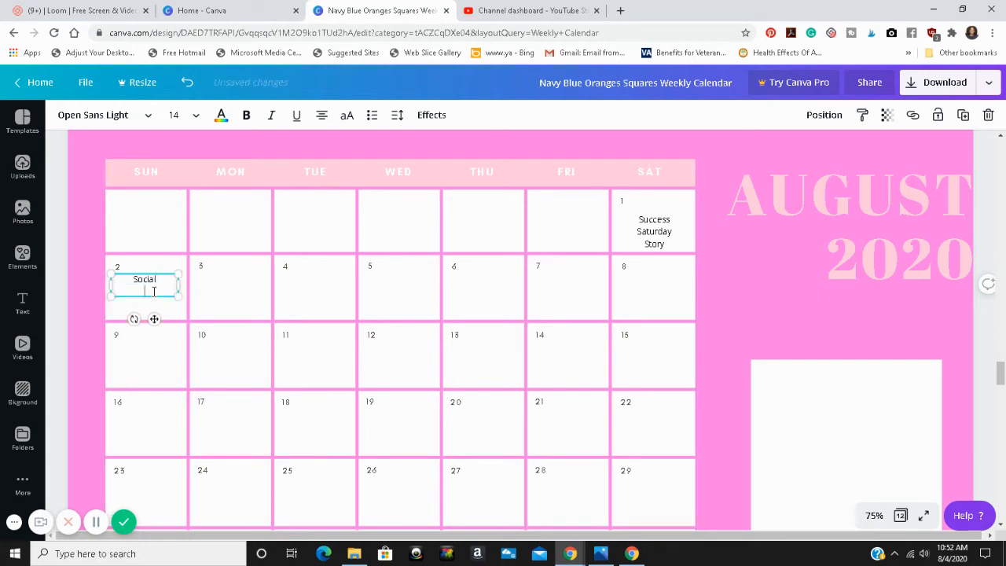
pyautogui.write('Media')
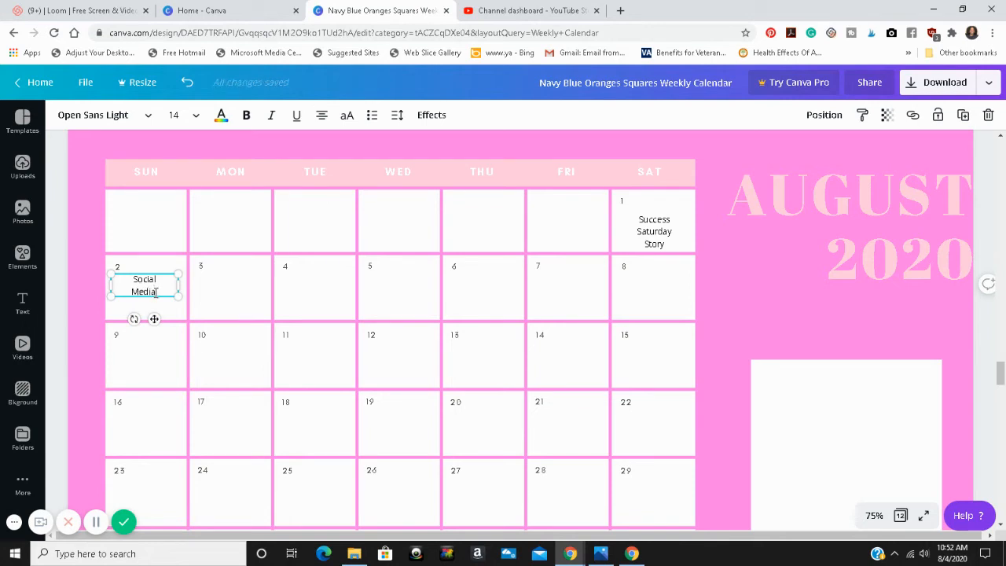
pyautogui.write('Sunday')
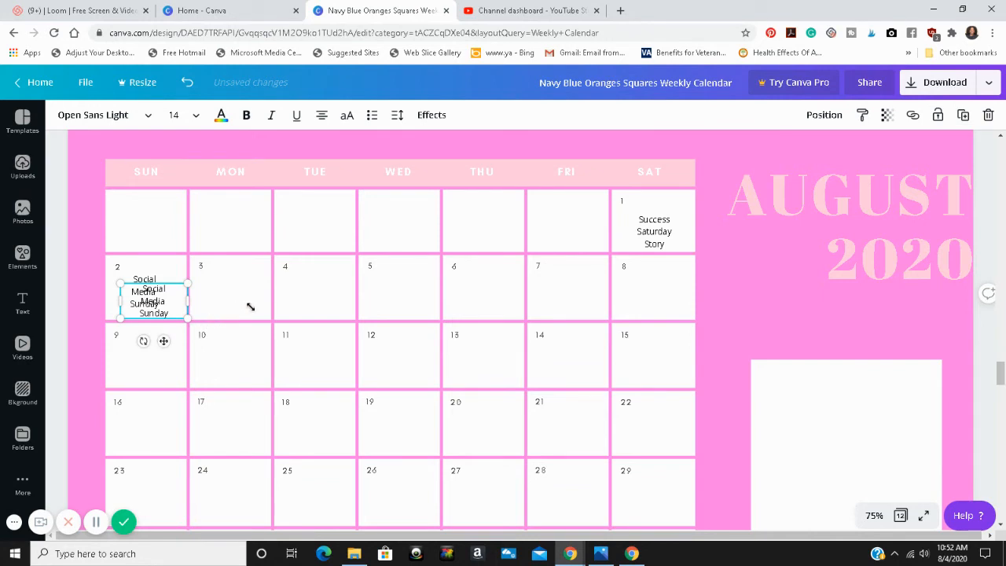
# Place another copy in the August 3 cell reading #mondaymotivation
pyautogui.moveTo(154, 296); pyautogui.dragTo(227, 279)
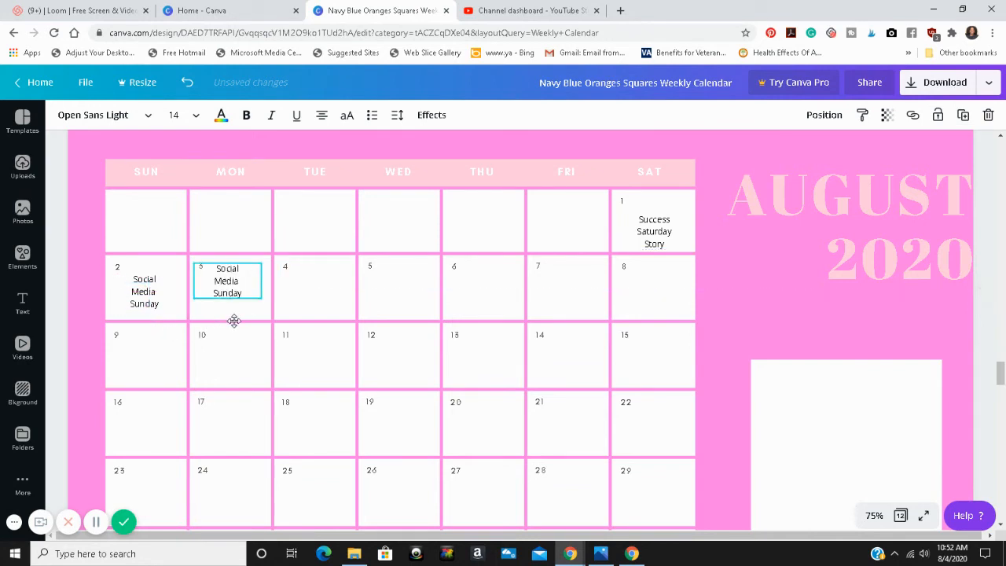
pyautogui.moveTo(226, 280); pyautogui.dragTo(227, 290)
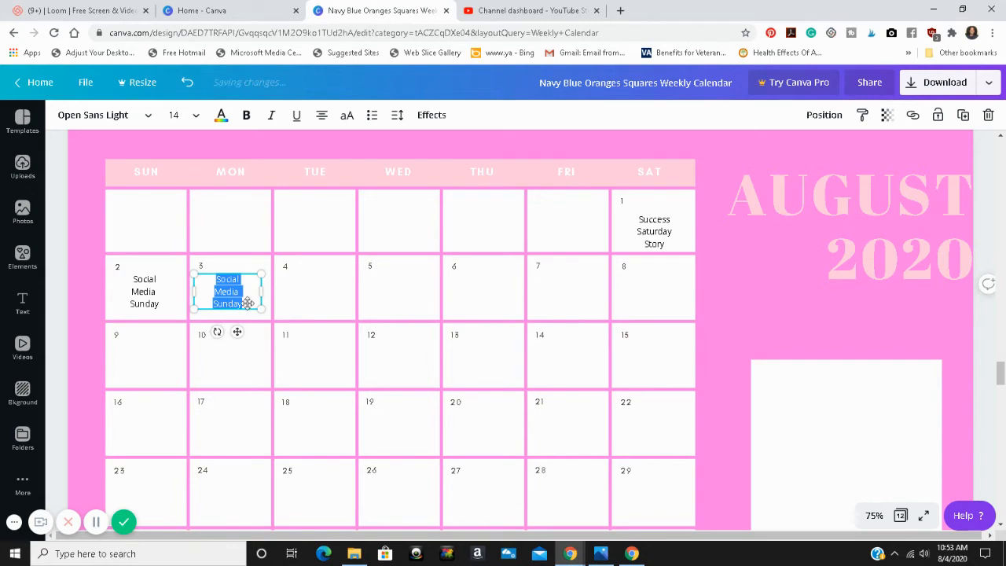
pyautogui.write('#mondaymotivation')
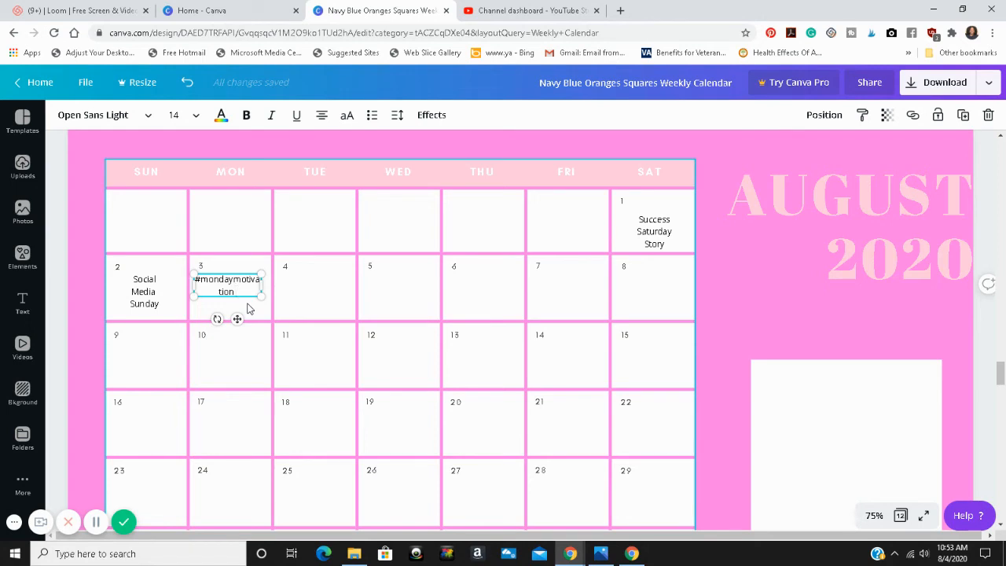
pyautogui.moveTo(242, 302)
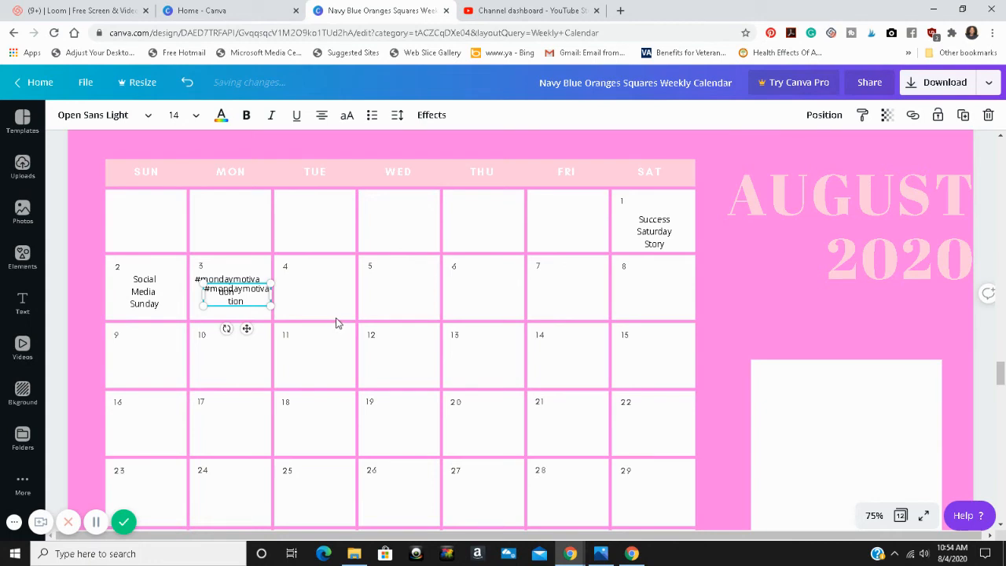
# Place a copy in the August 4 cell and make it read Free Social Media Page Audit
pyautogui.moveTo(234, 289); pyautogui.dragTo(358, 280)
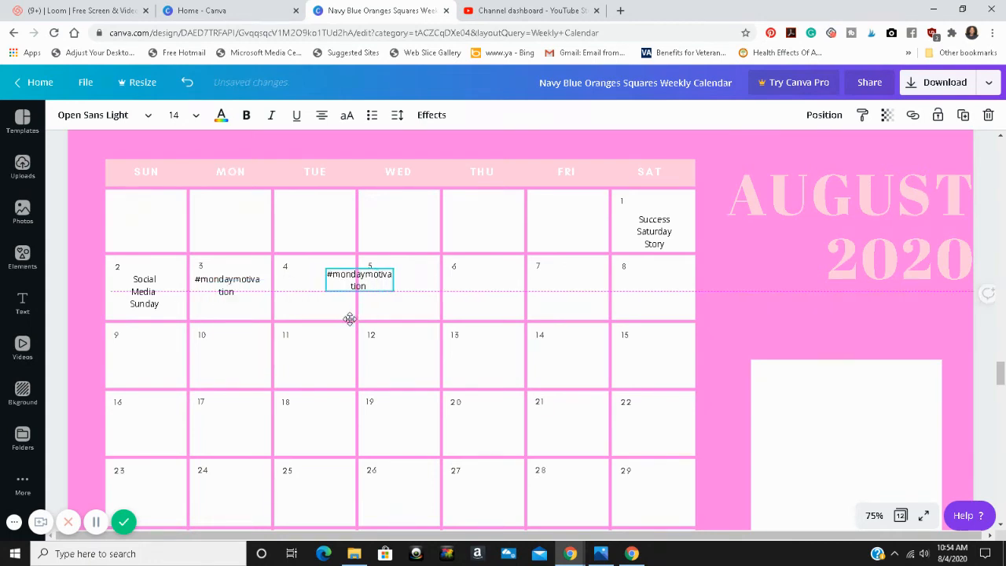
pyautogui.moveTo(359, 280); pyautogui.dragTo(310, 284)
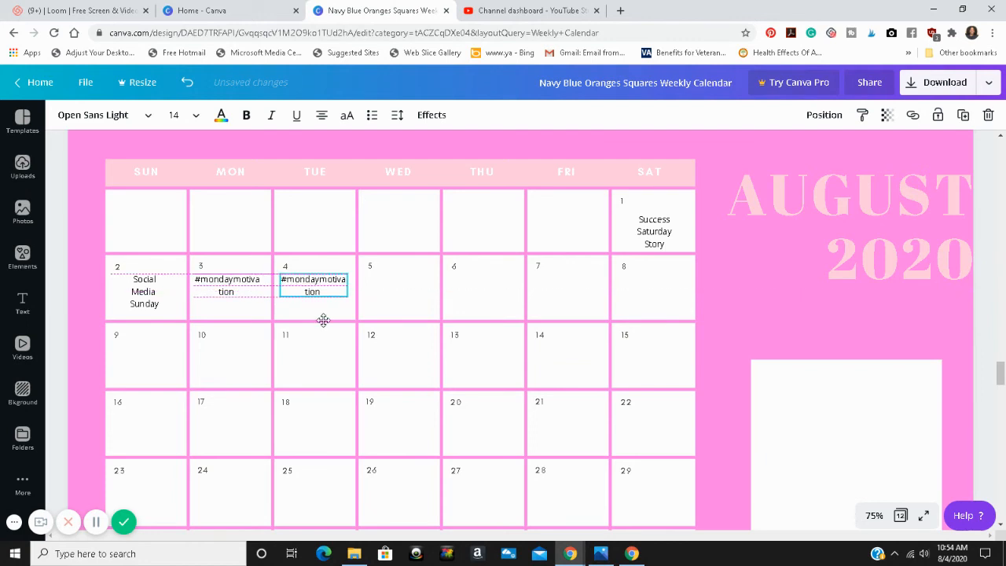
pyautogui.moveTo(331, 299)
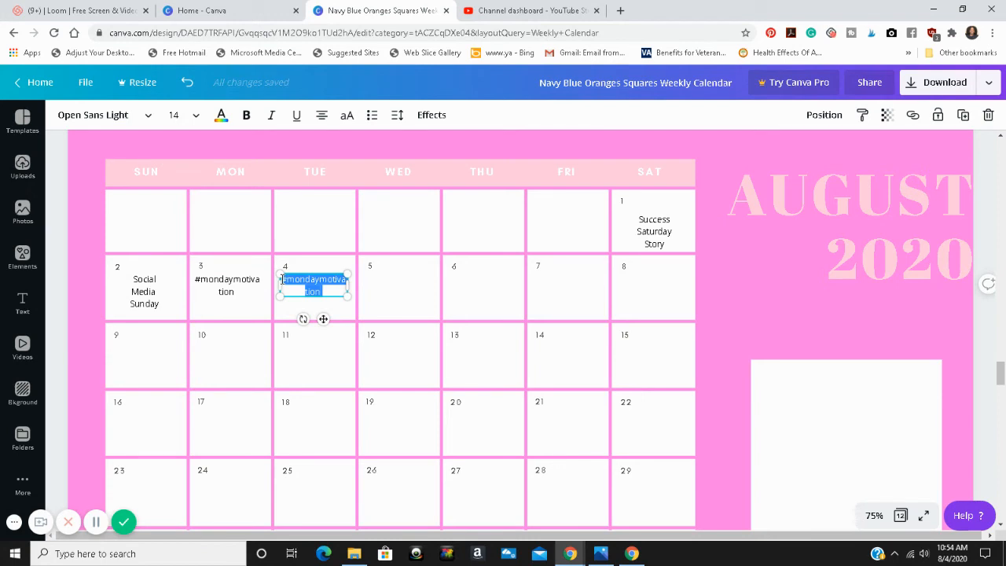
pyautogui.write('Sa')
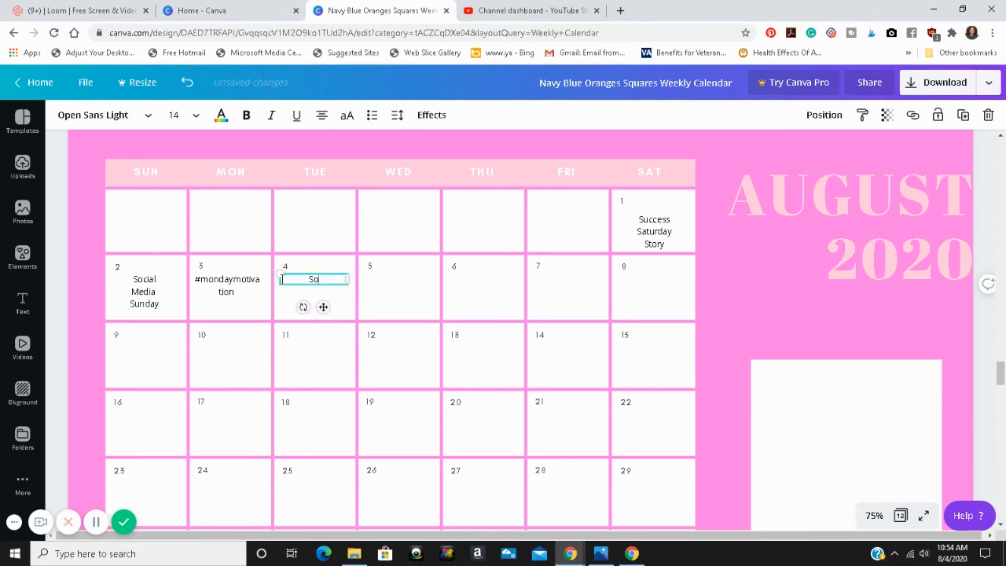
pyautogui.write('Social Medi')
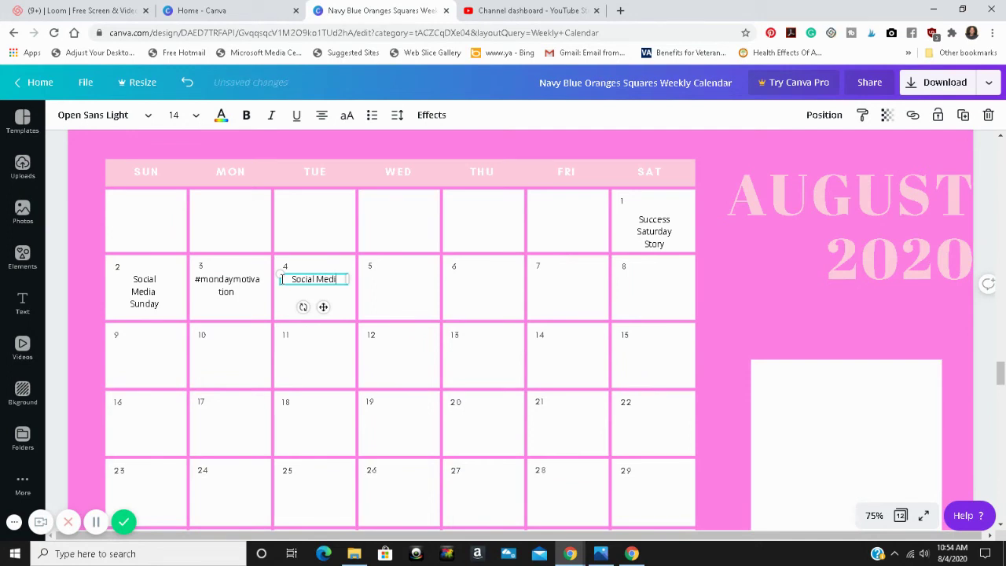
pyautogui.write('Audit')
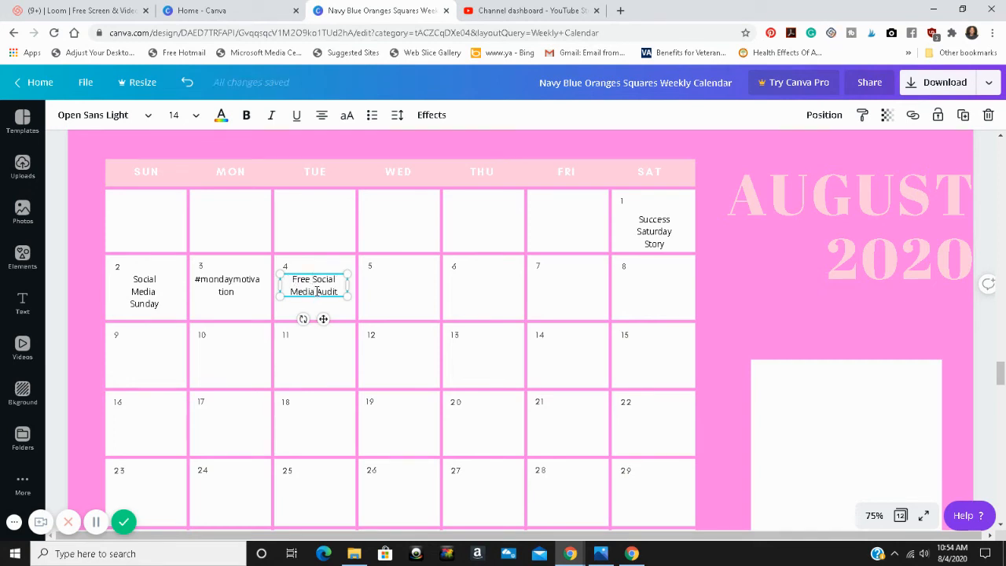
pyautogui.write('Page')
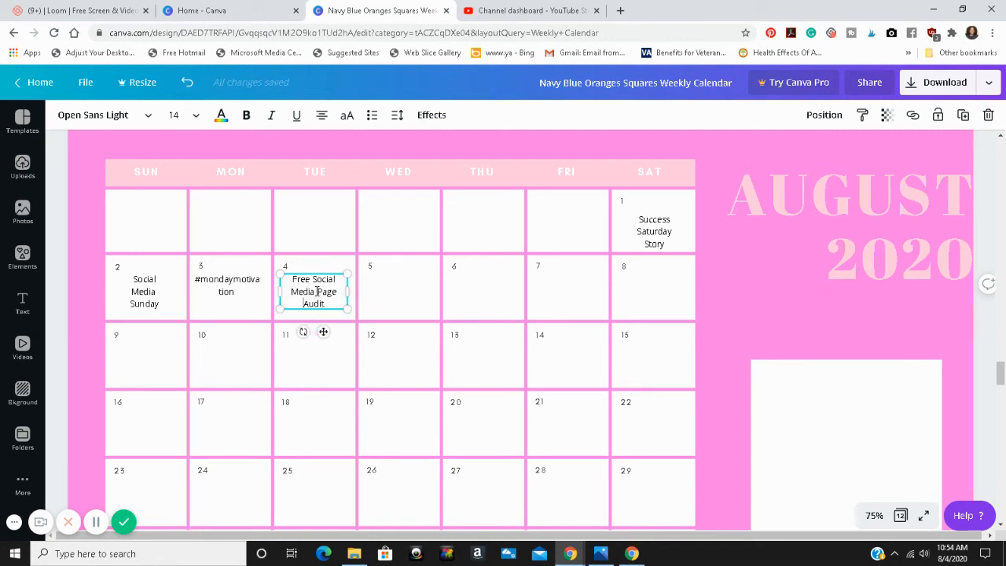
pyautogui.click(226, 286)
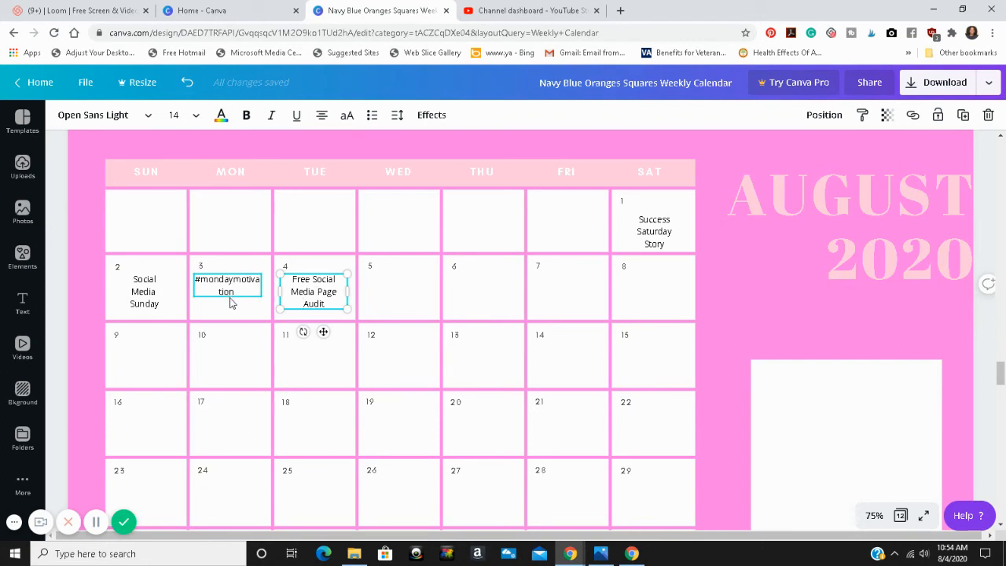
pyautogui.moveTo(230, 305)
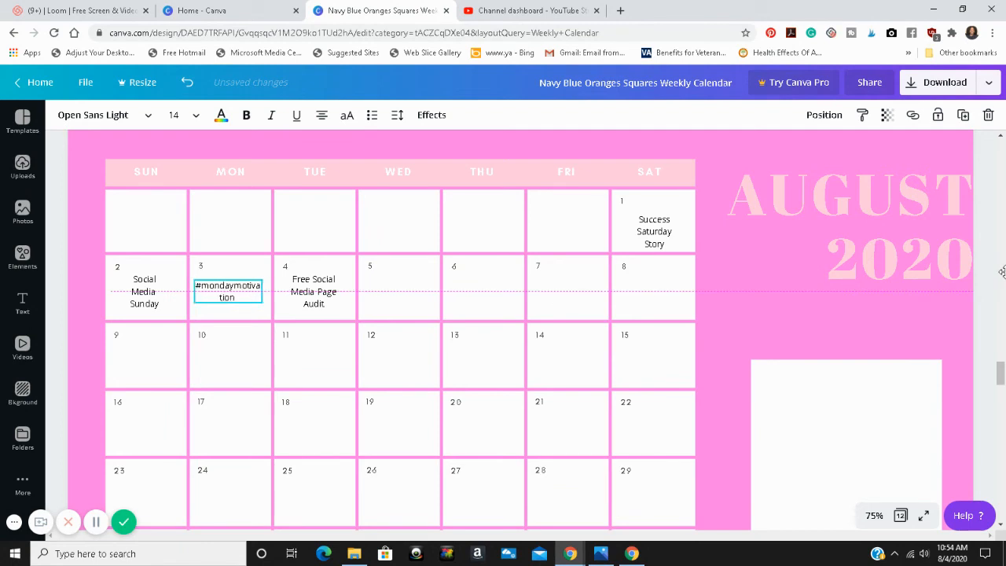
pyautogui.click(846, 440)
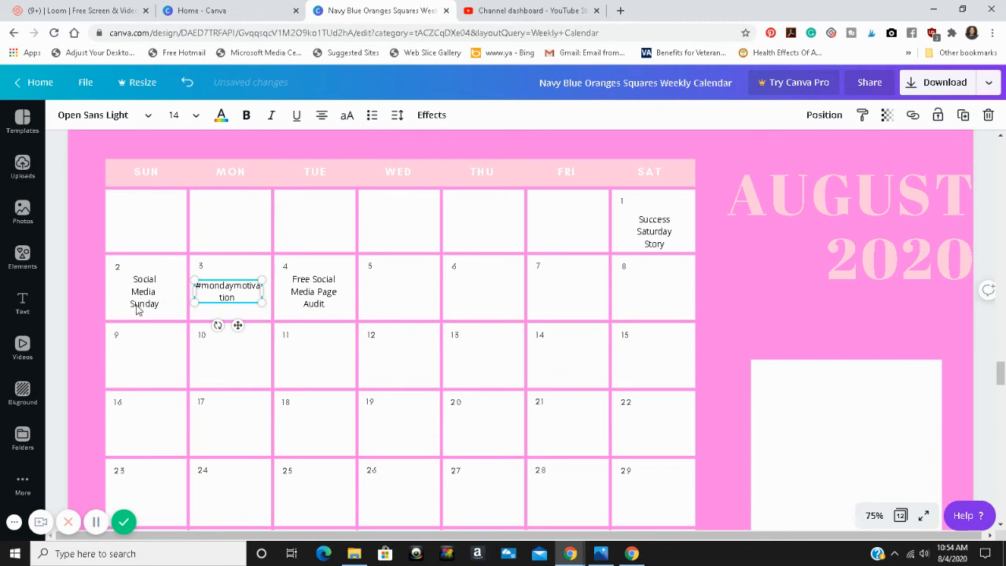
pyautogui.click(314, 291)
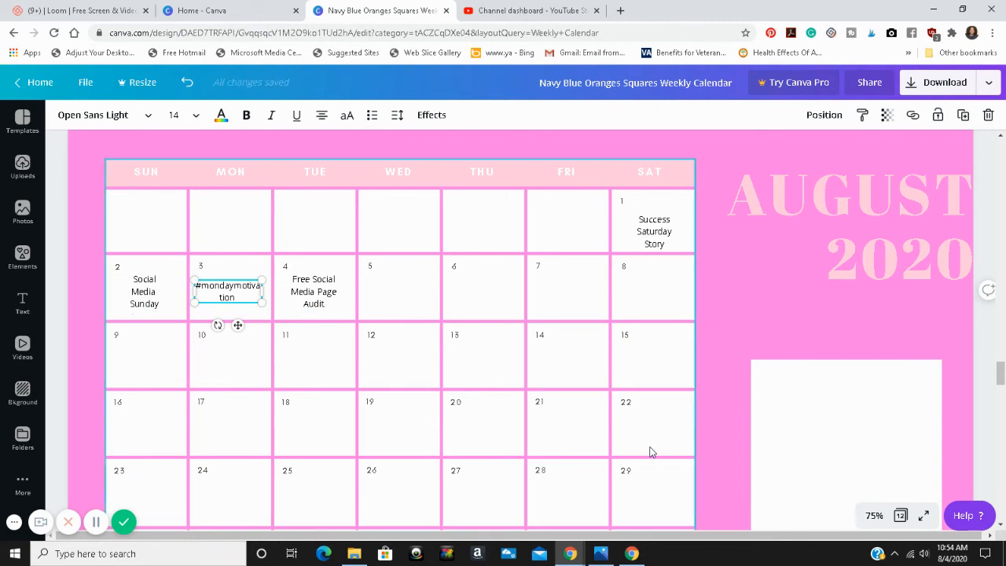
pyautogui.moveTo(689, 424)
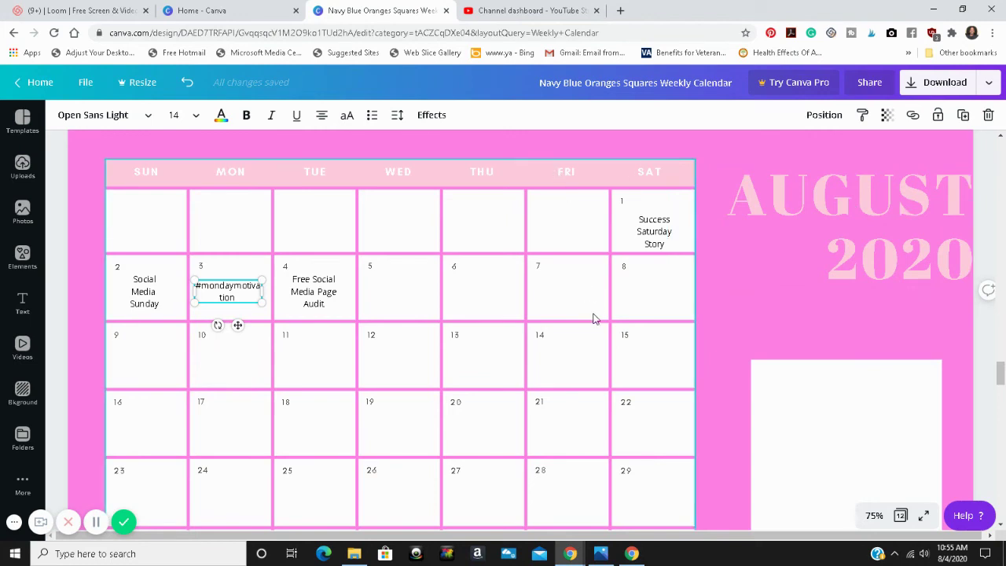
pyautogui.moveTo(735, 333)
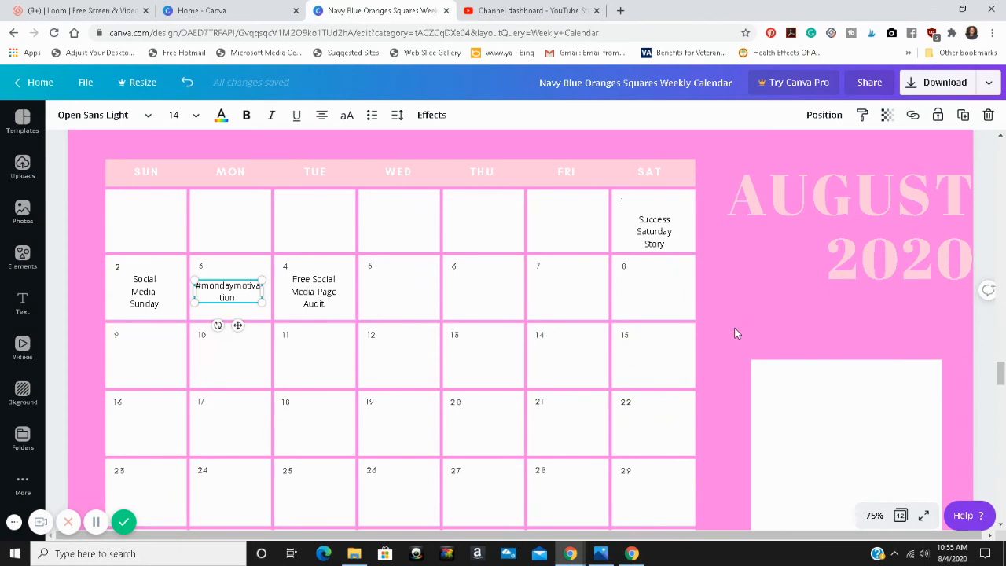
pyautogui.moveTo(737, 340)
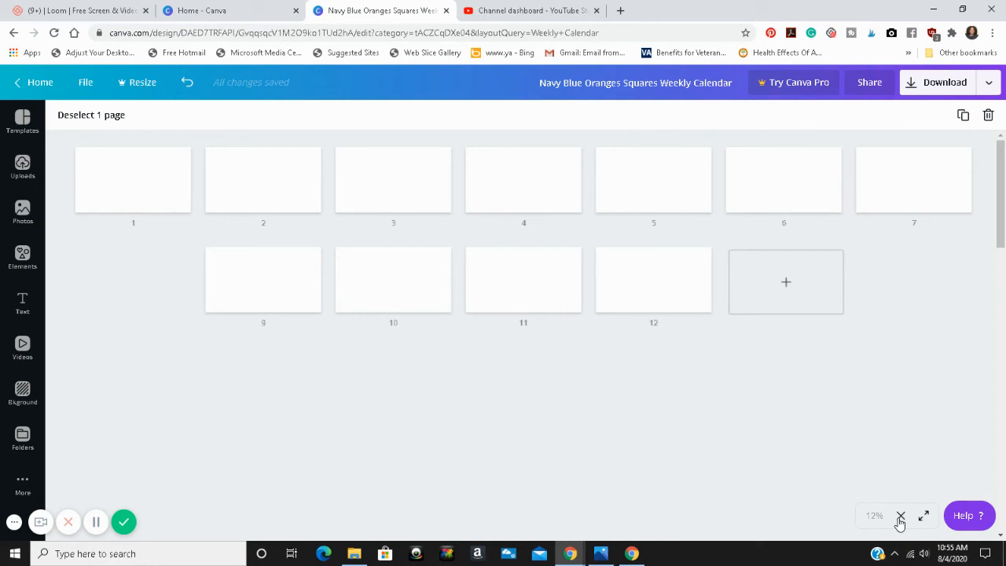
pyautogui.moveTo(858, 531)
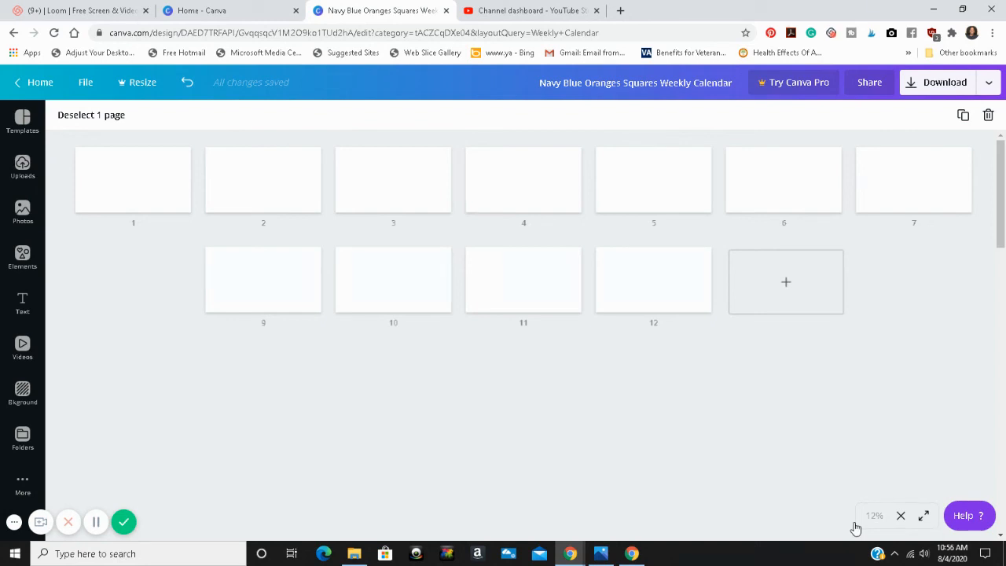
pyautogui.moveTo(948, 434)
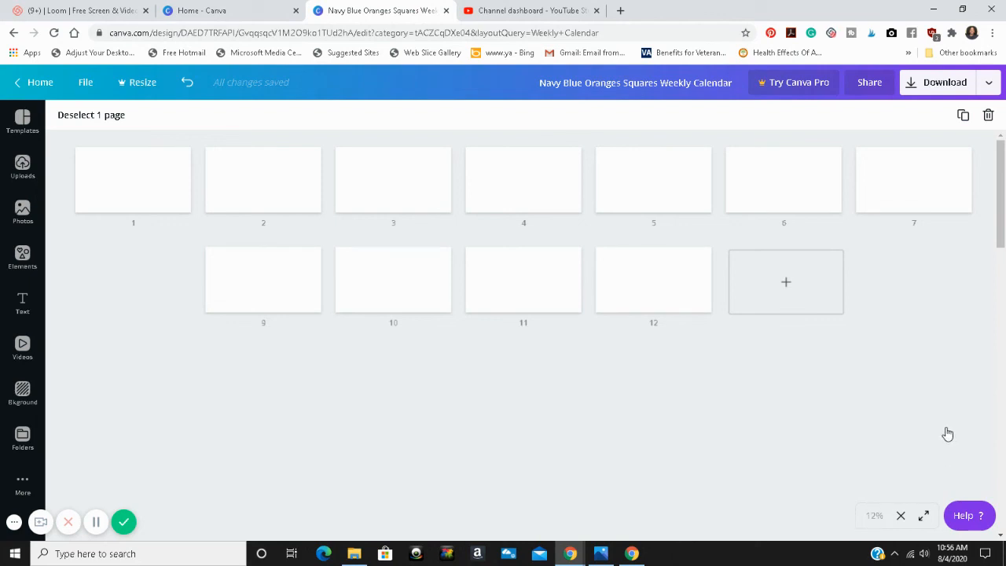
pyautogui.moveTo(944, 437)
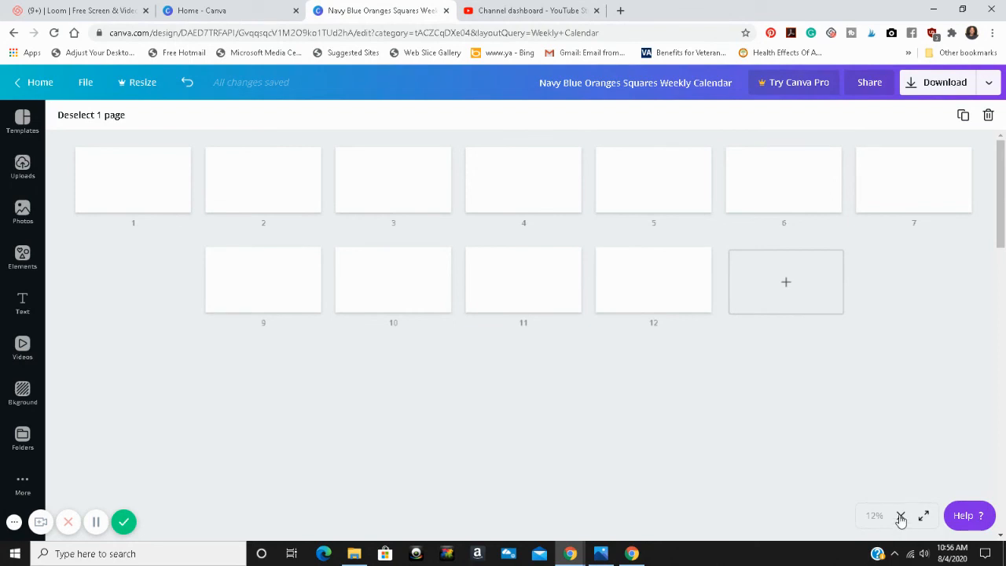
pyautogui.moveTo(311, 189)
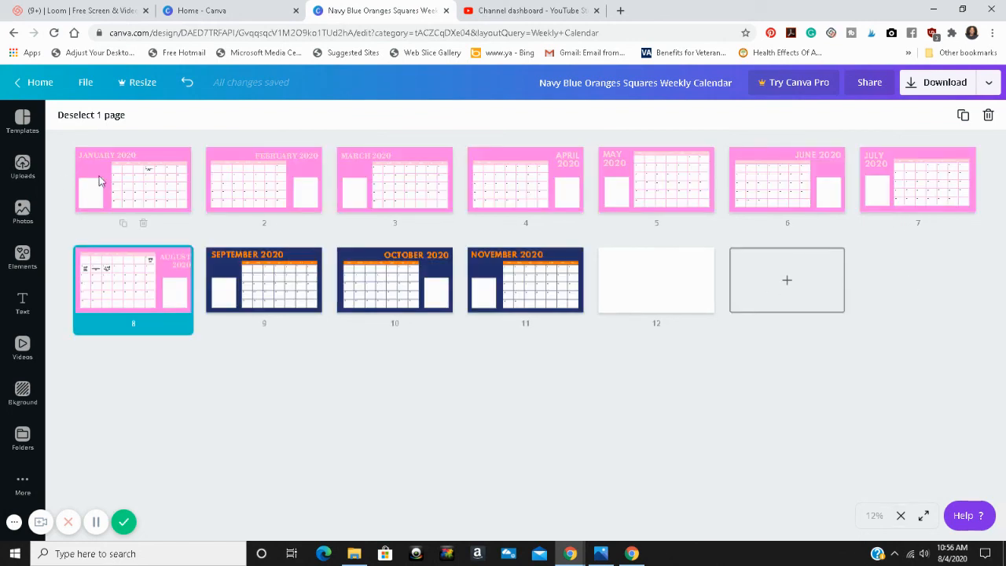
pyautogui.moveTo(421, 173)
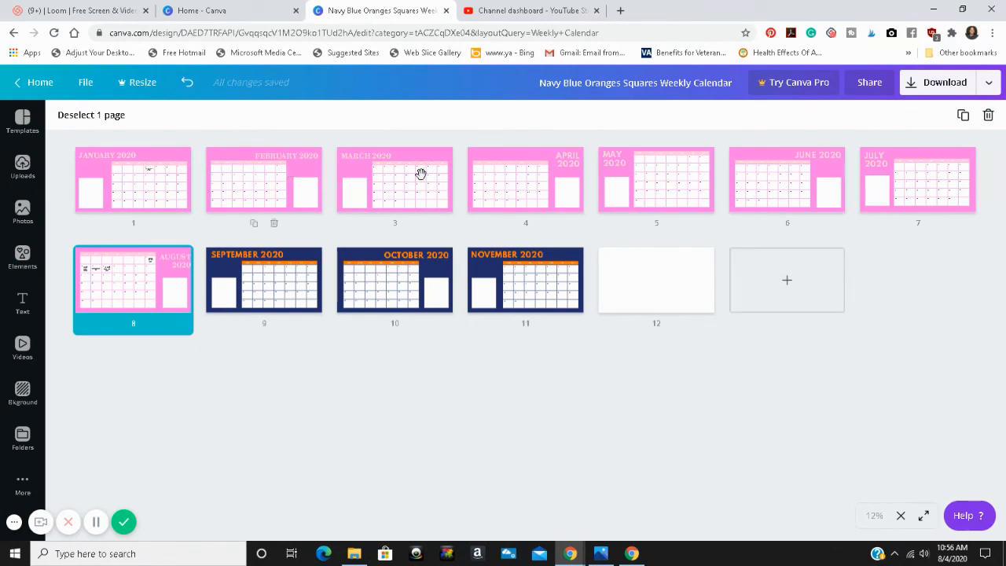
pyautogui.moveTo(500, 192)
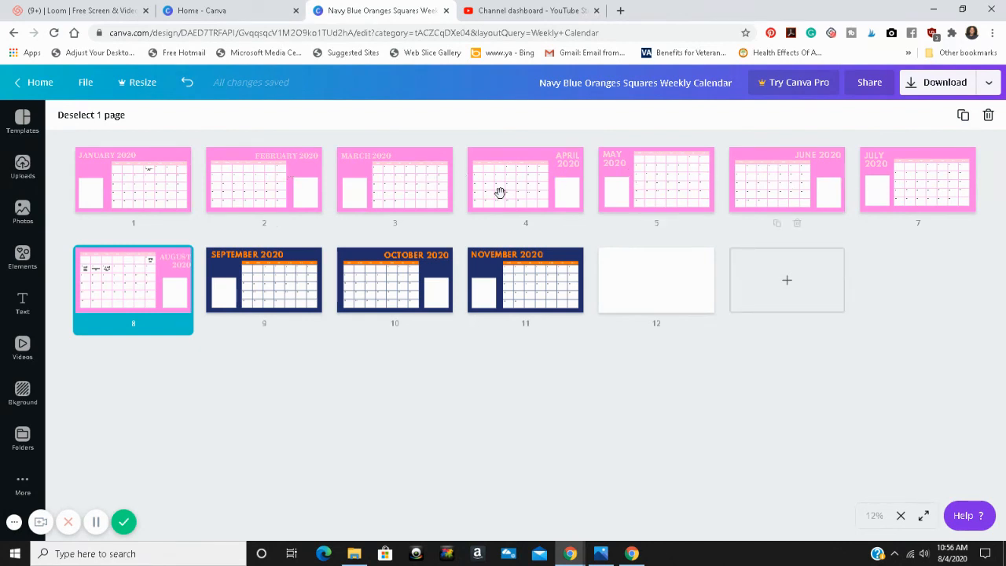
pyautogui.moveTo(557, 287)
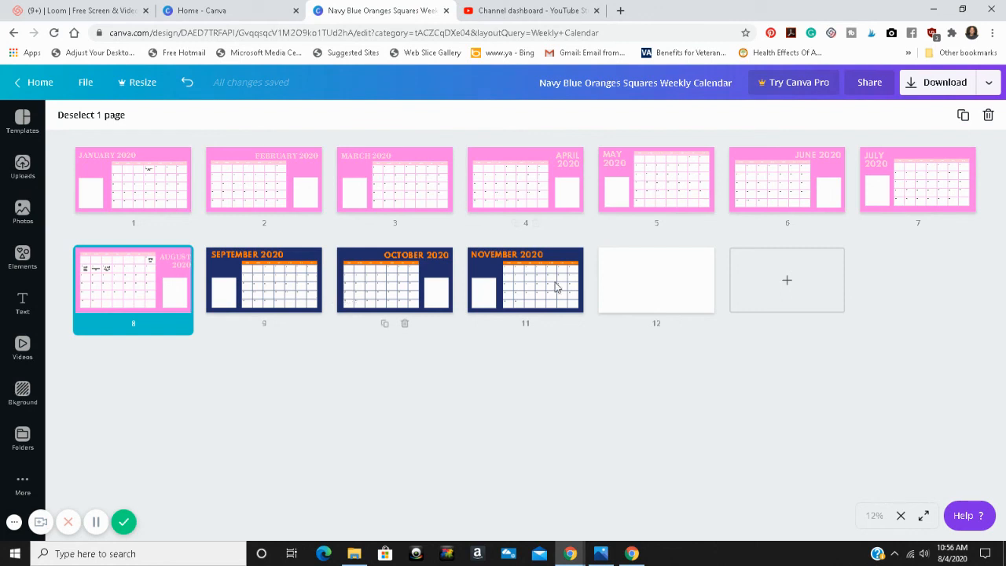
pyautogui.moveTo(441, 282)
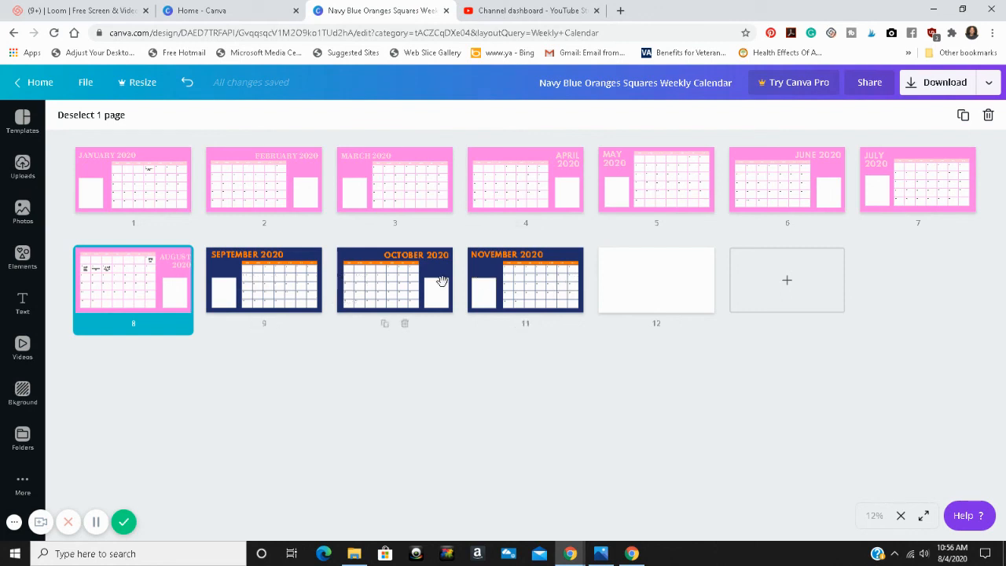
pyautogui.moveTo(390, 173)
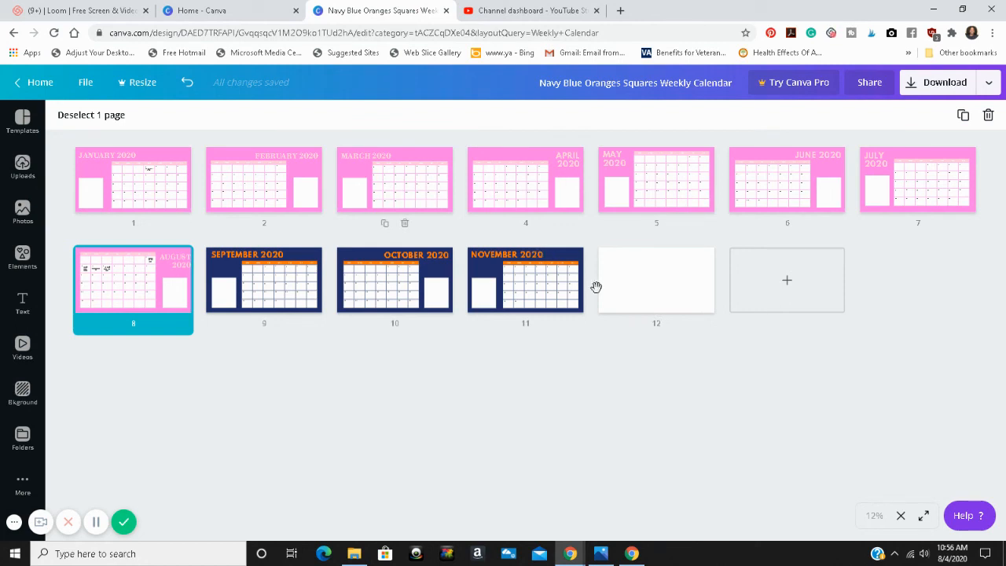
pyautogui.moveTo(69, 268)
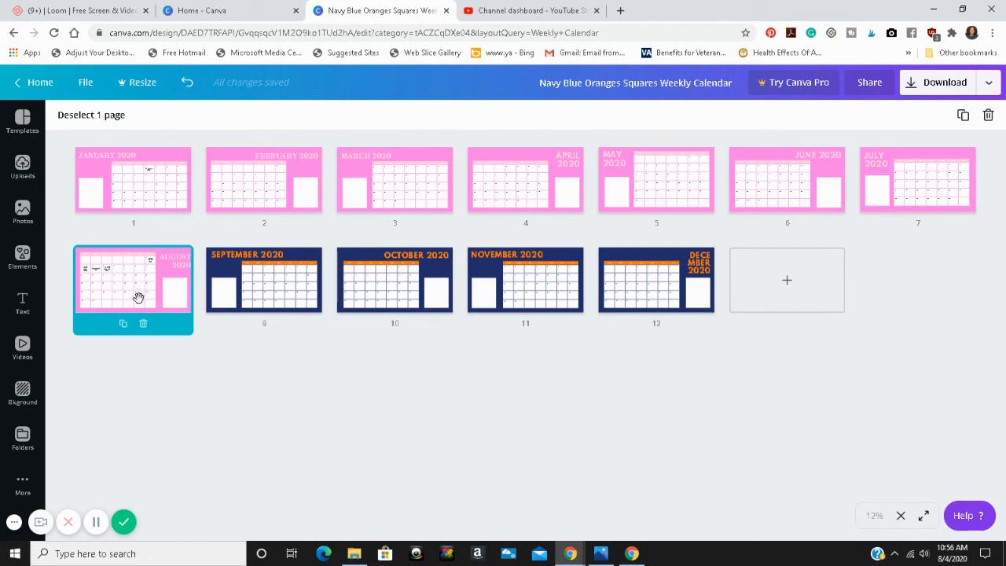
pyautogui.moveTo(250, 276)
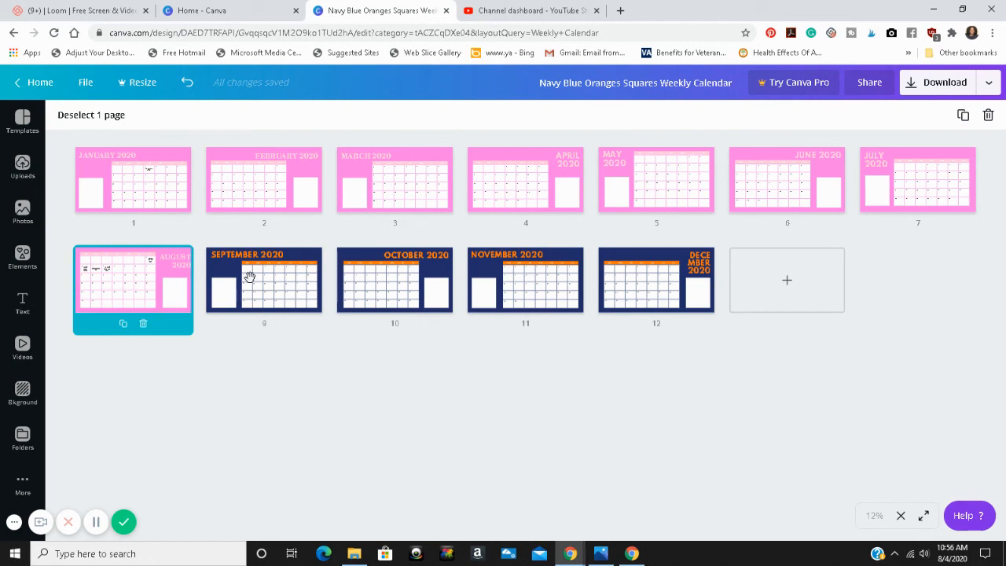
pyautogui.moveTo(596, 297)
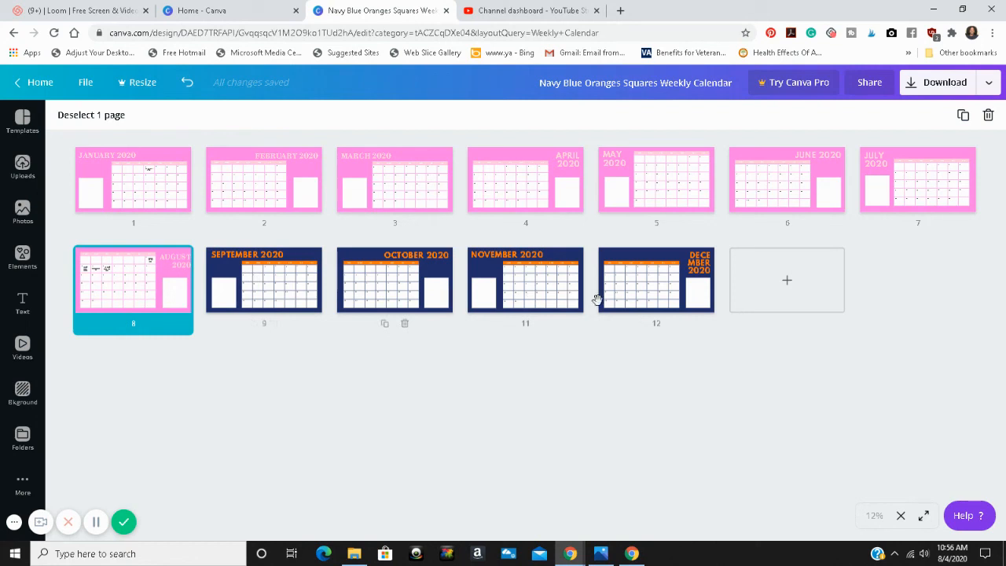
pyautogui.moveTo(384, 177)
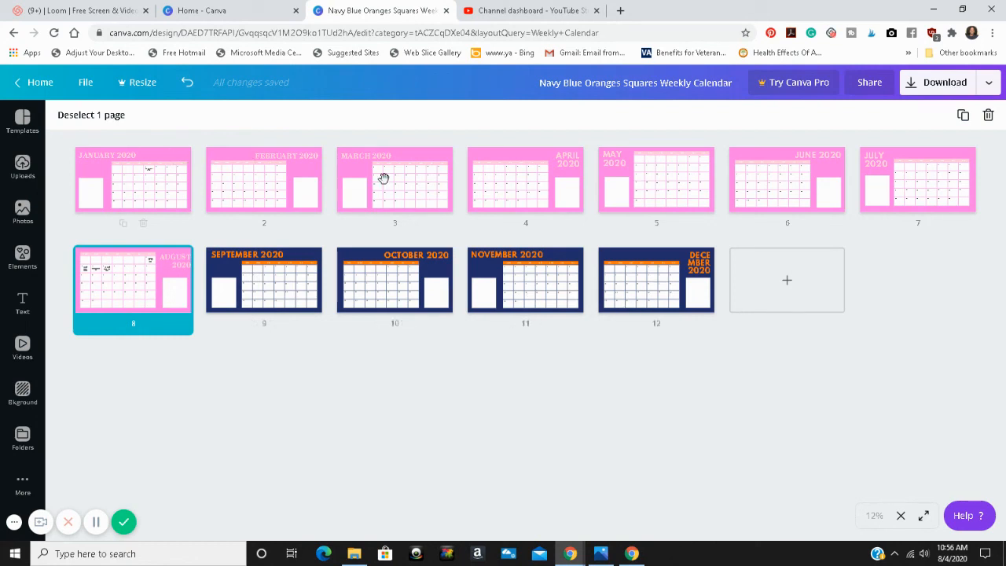
pyautogui.moveTo(666, 273)
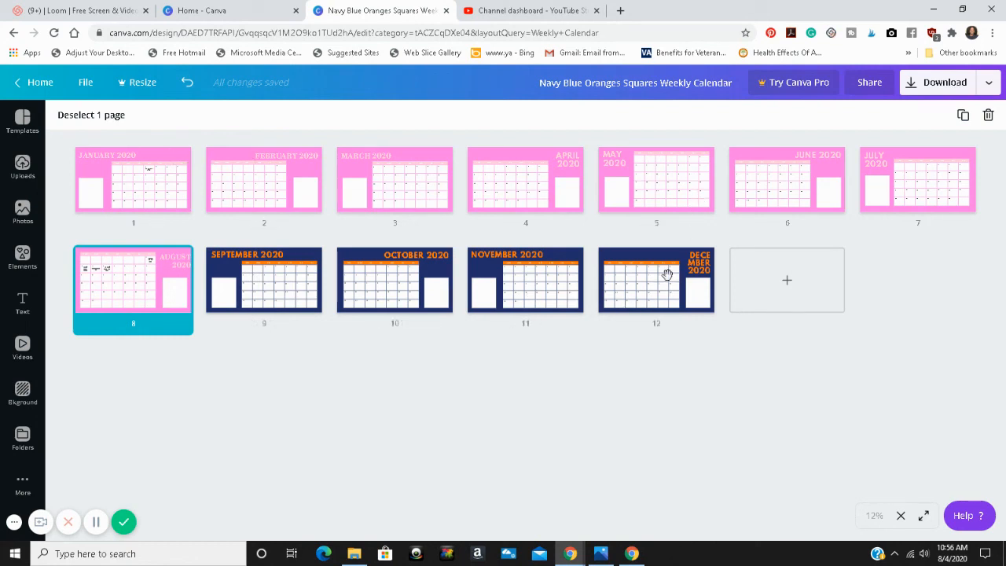
pyautogui.moveTo(68, 282)
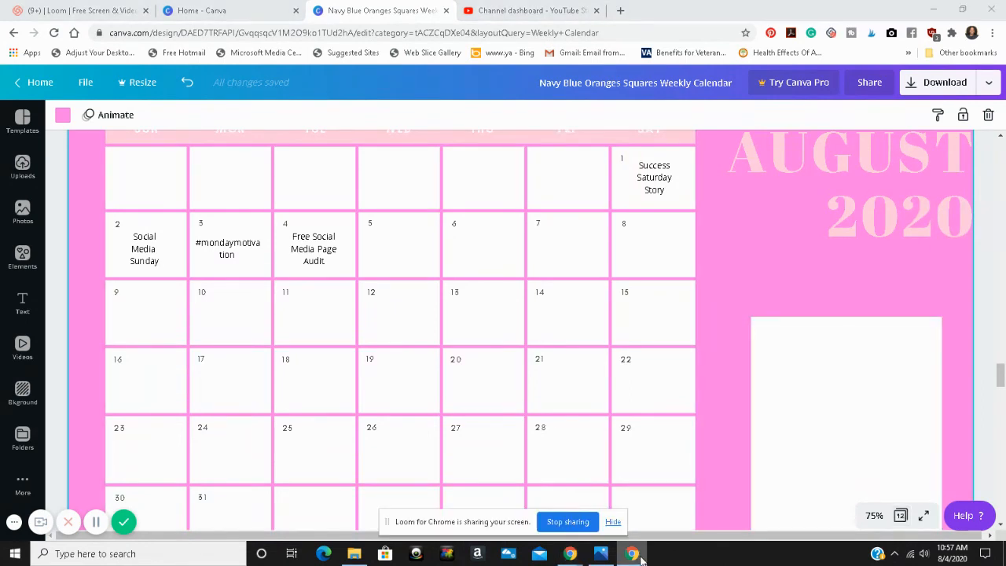
pyautogui.moveTo(601, 552)
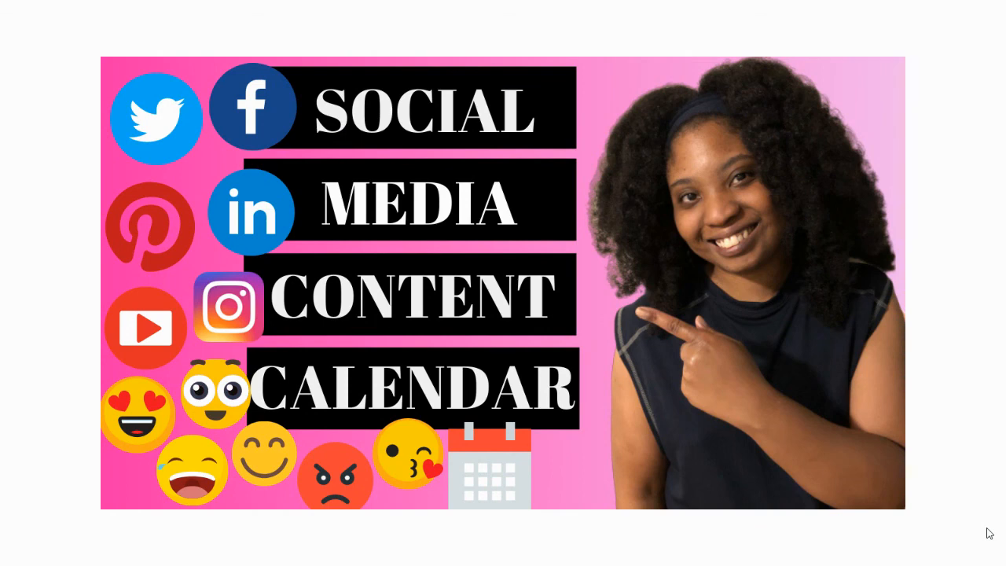
pyautogui.moveTo(961, 519)
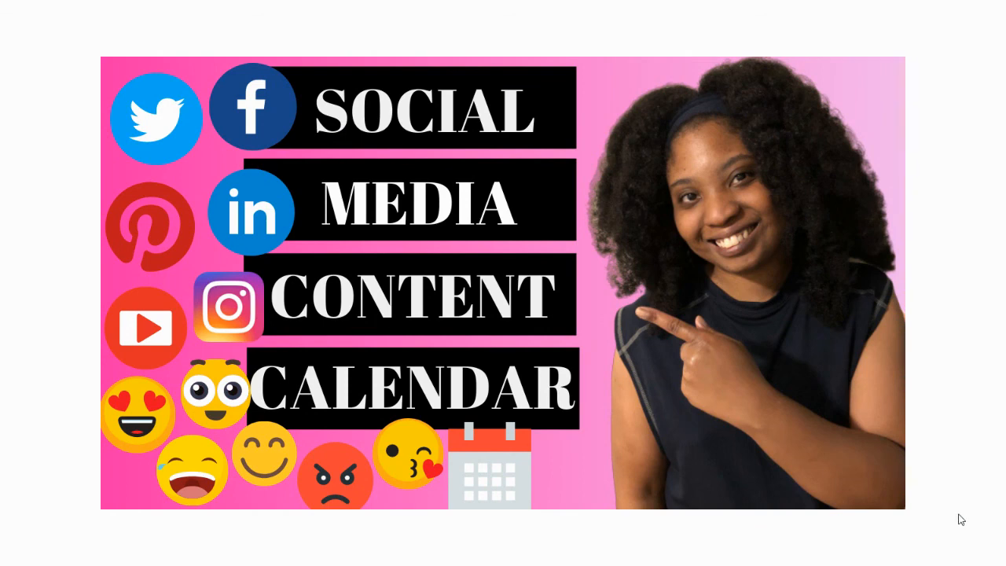